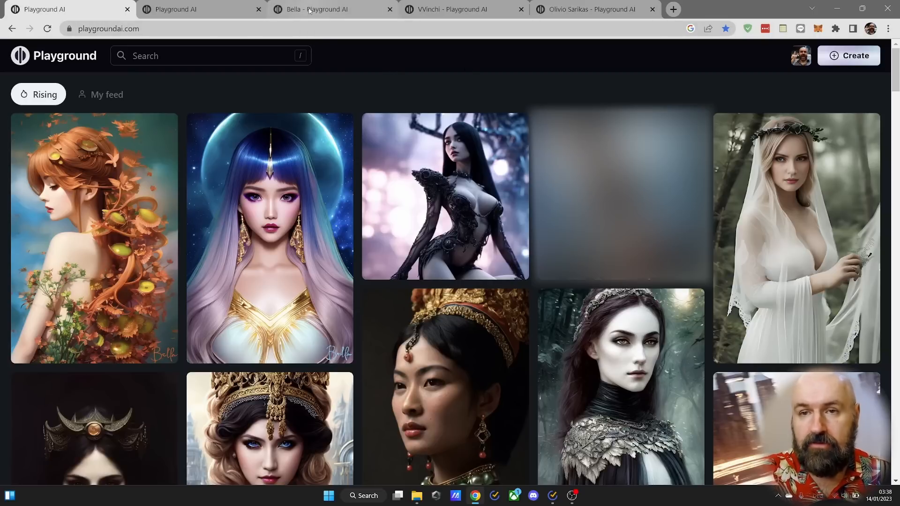
# Step: View a followed creator's profile with followers, likes and gallery, then return to the Rising feed
pyautogui.click(314, 10)
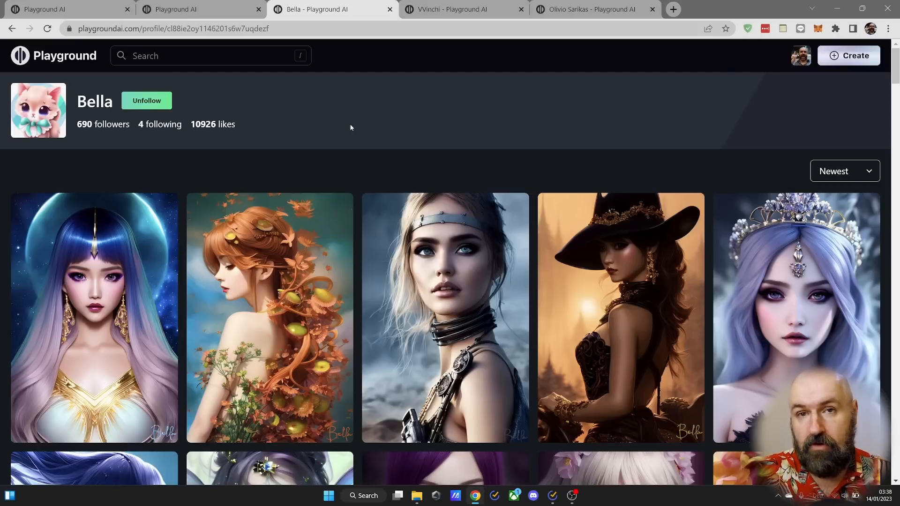
pyautogui.click(459, 9)
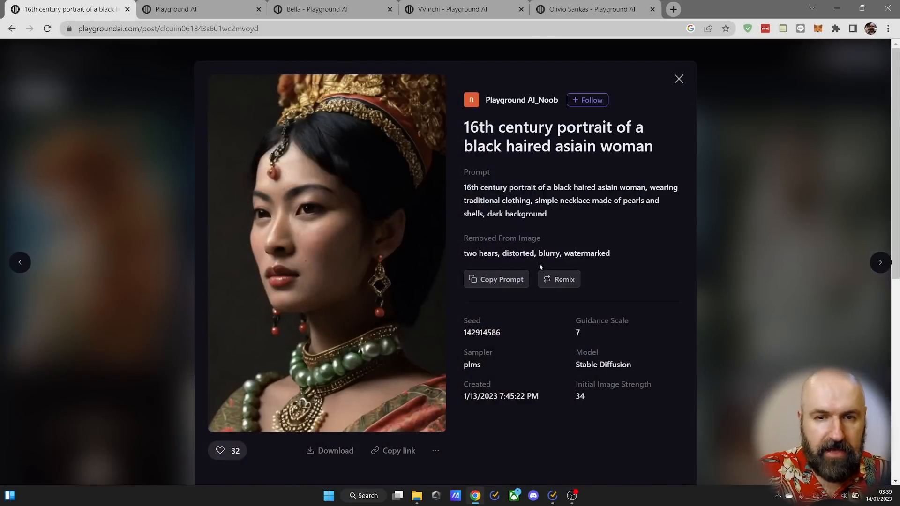
pyautogui.moveTo(559, 279)
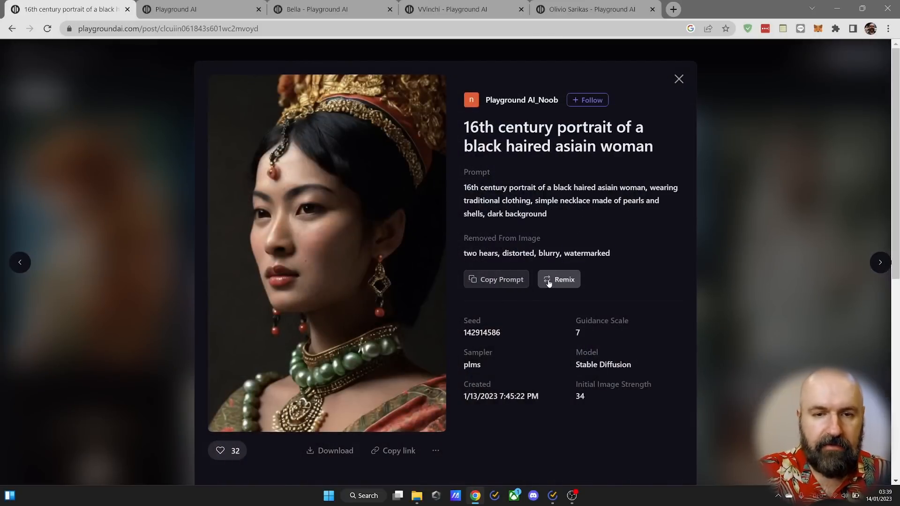
pyautogui.moveTo(539, 292)
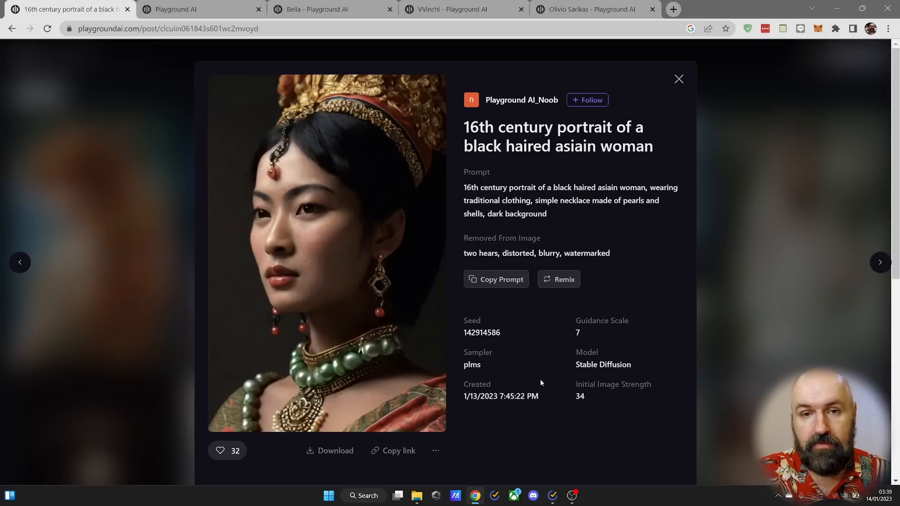
# Step: Leave the 16th century portrait's details for the image creation page
pyautogui.click(677, 78)
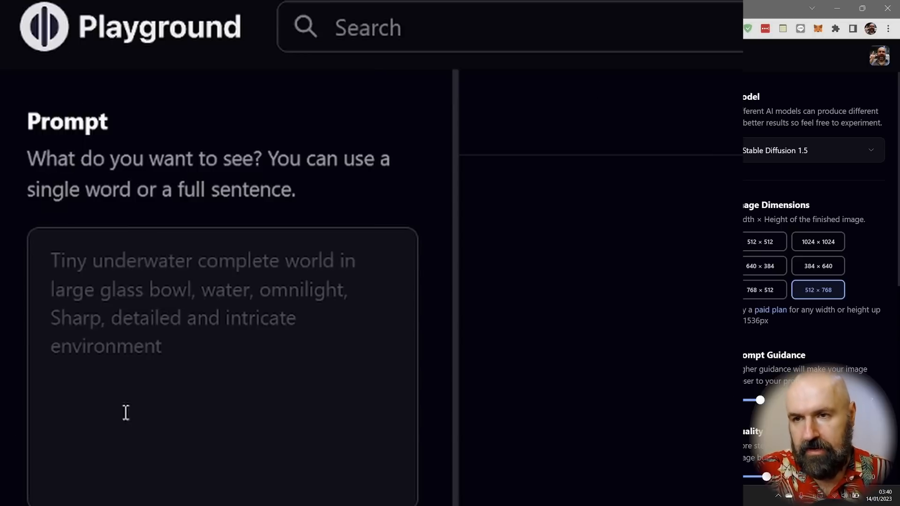
# Step: Switch on Remove From Image to show its negative-prompt field, leaving Filter at None
pyautogui.scroll(-3)
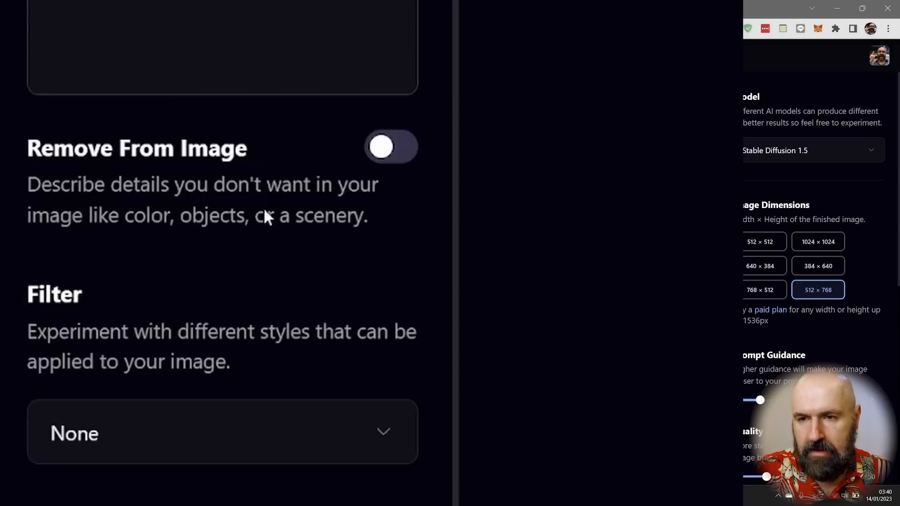
pyautogui.click(390, 147)
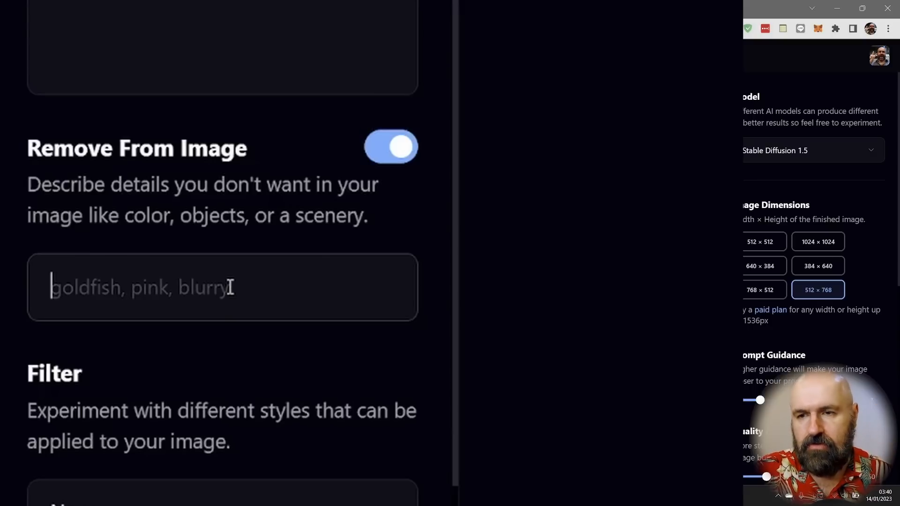
pyautogui.scroll(-3)
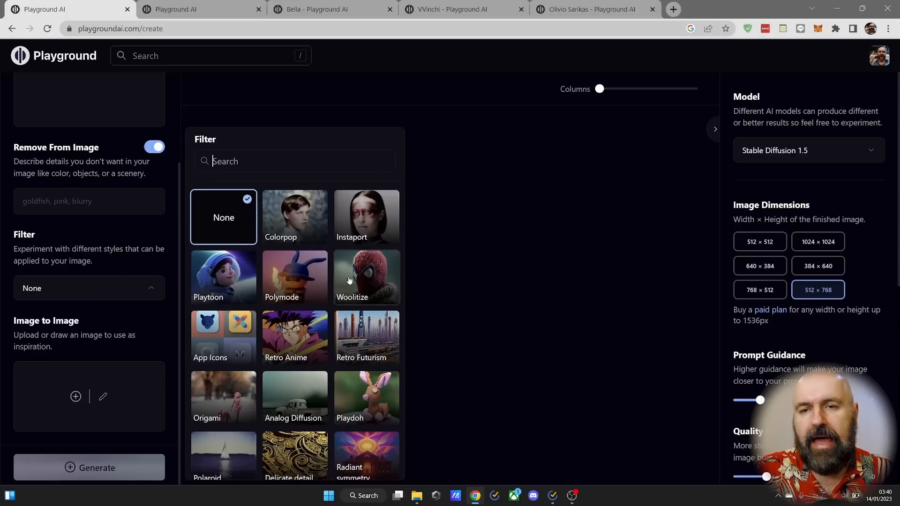
pyautogui.moveTo(294, 217)
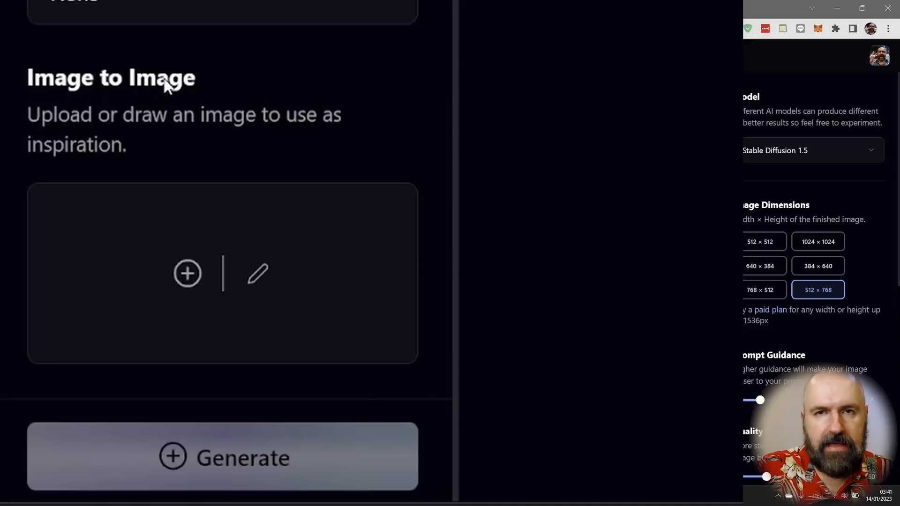
pyautogui.moveTo(224, 258)
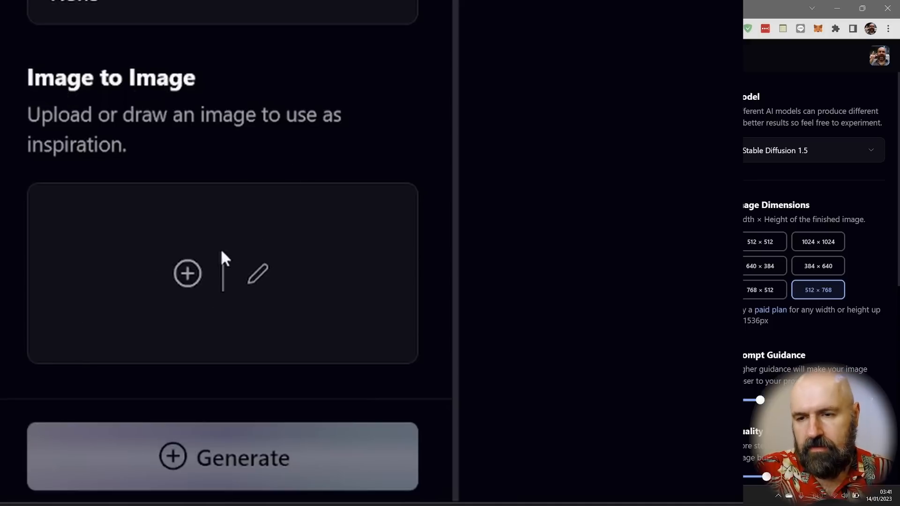
# Step: Sketch a black squiggle and a thicker red stroke as the Image to Image start, then remove it
pyautogui.click(187, 273)
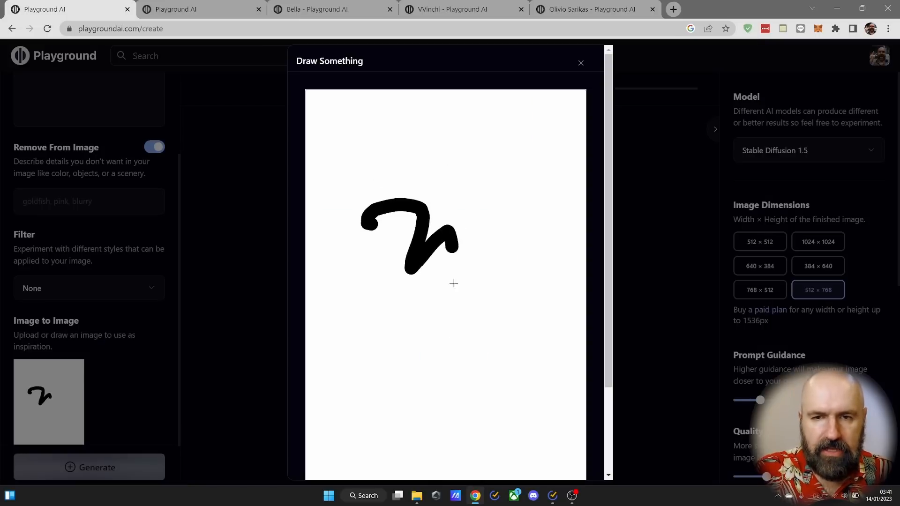
pyautogui.moveTo(445, 226); pyautogui.dragTo(528, 289)
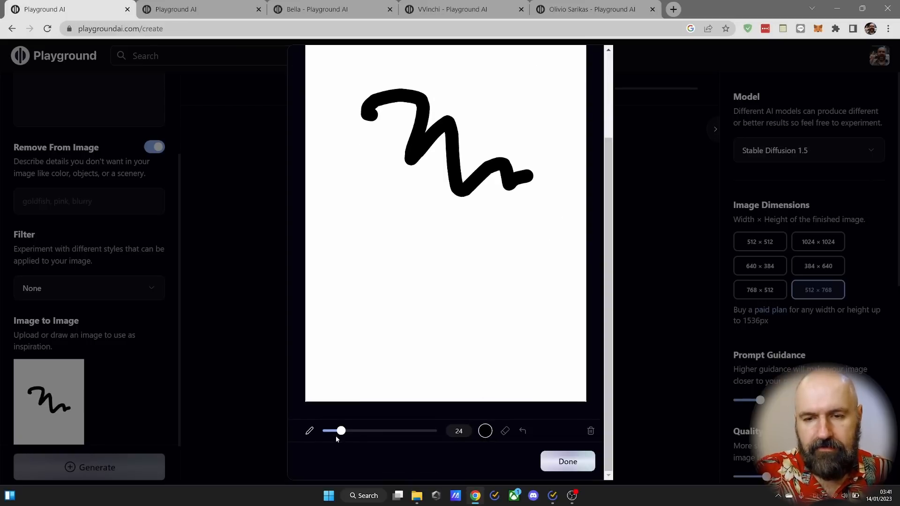
pyautogui.click(485, 430)
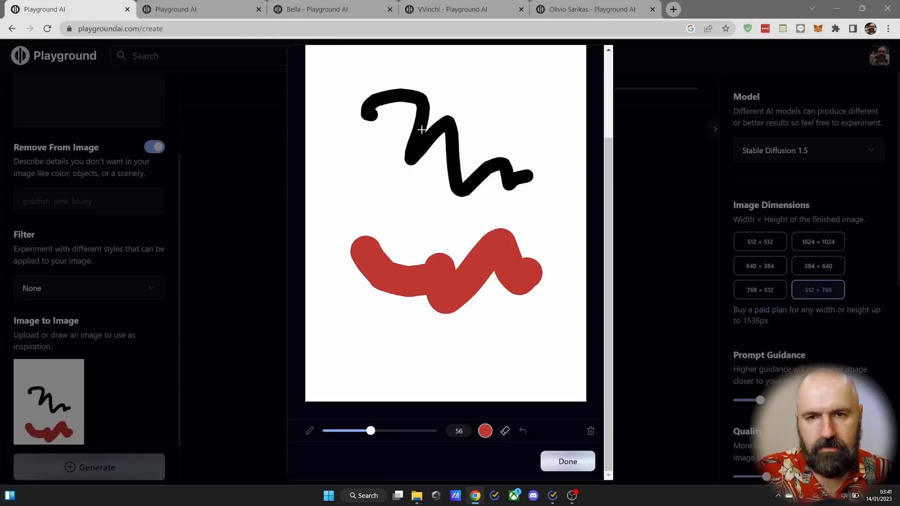
pyautogui.moveTo(566, 460)
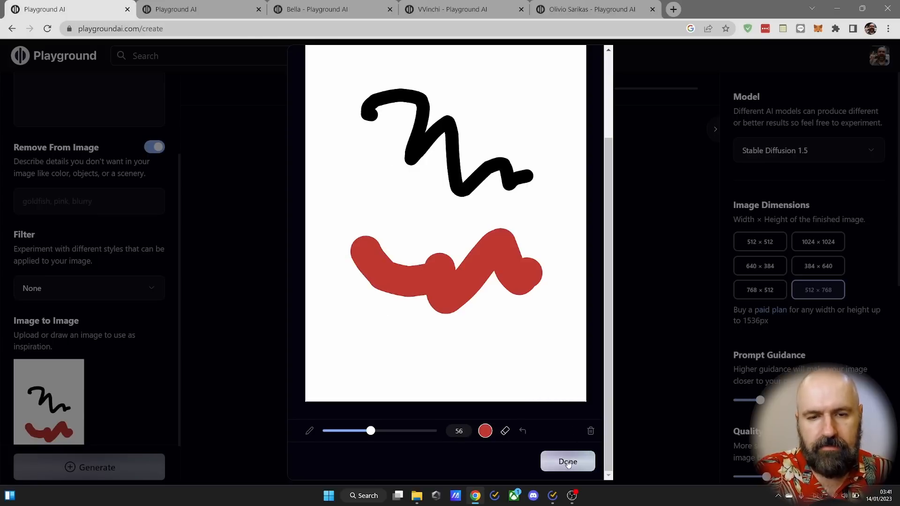
pyautogui.click(567, 461)
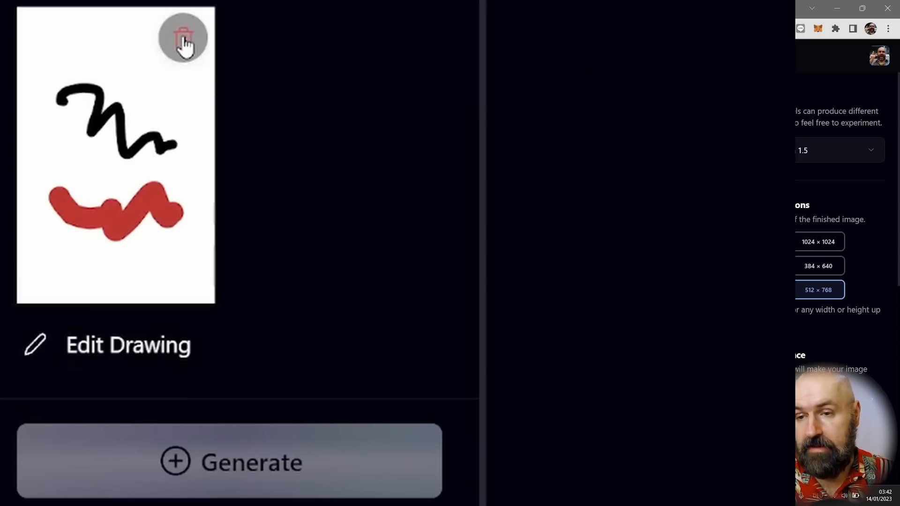
pyautogui.click(183, 38)
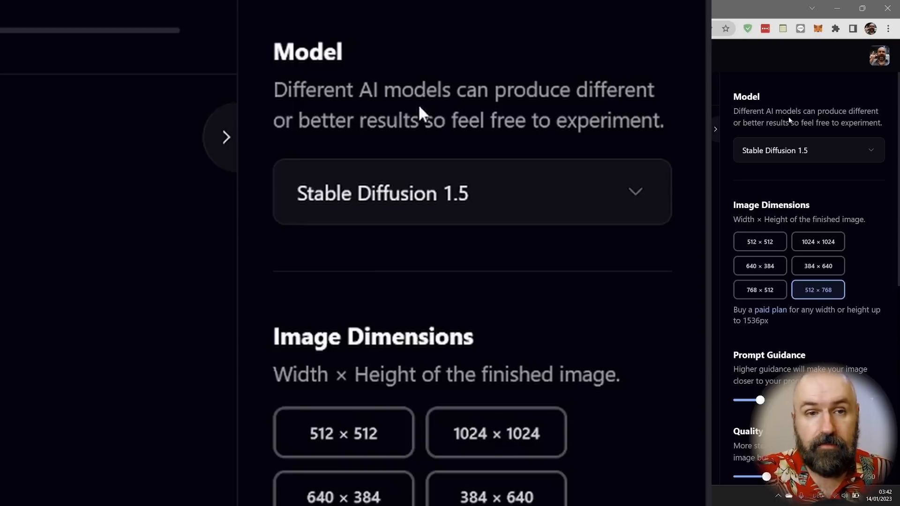
pyautogui.click(470, 191)
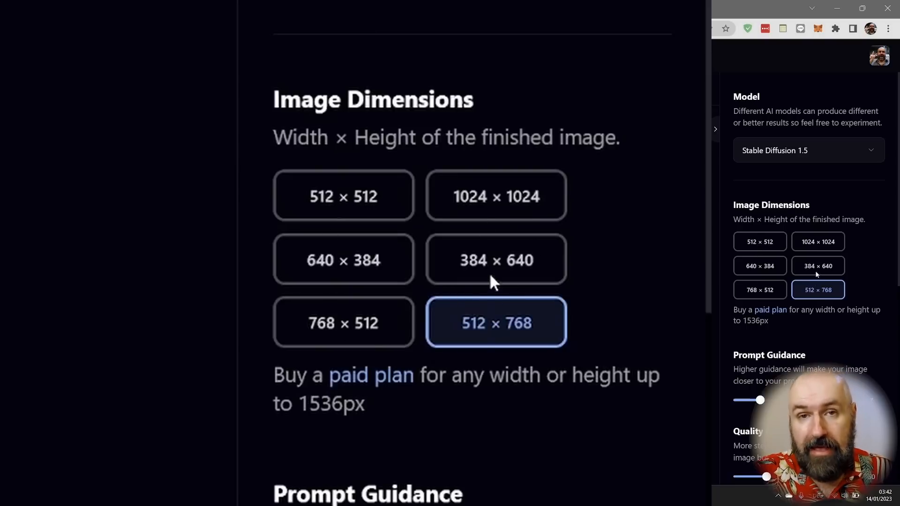
pyautogui.moveTo(441, 232)
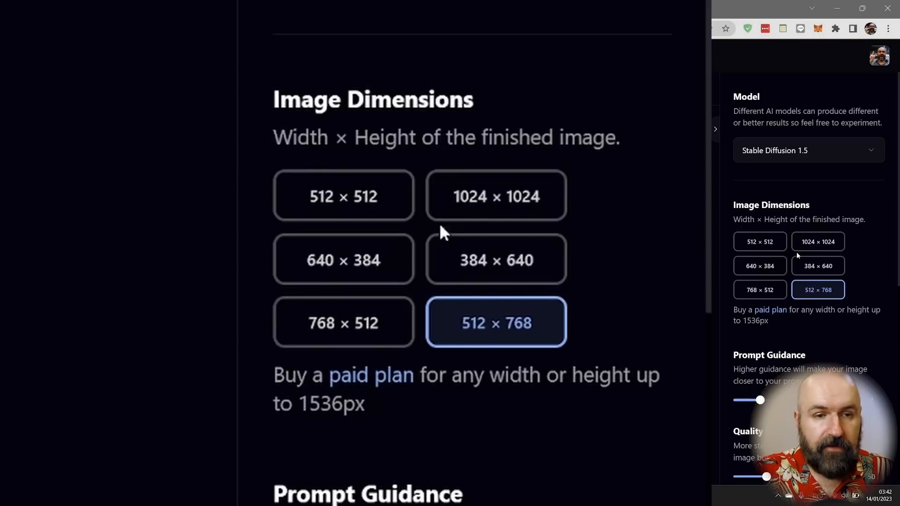
pyautogui.moveTo(488, 278)
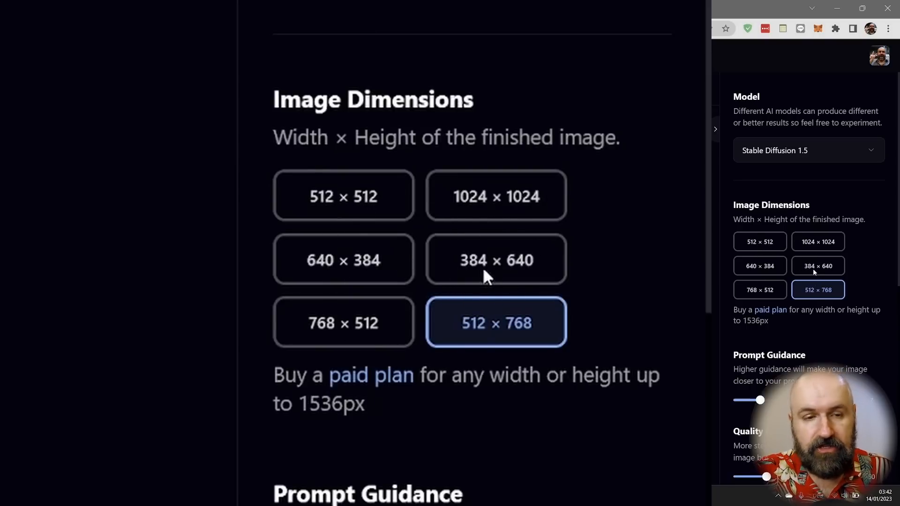
pyautogui.moveTo(565, 407)
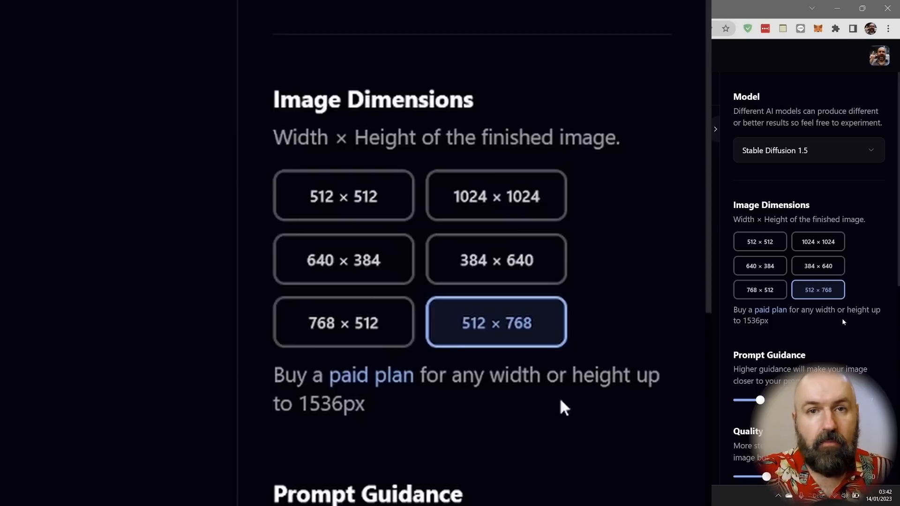
pyautogui.moveTo(493, 414)
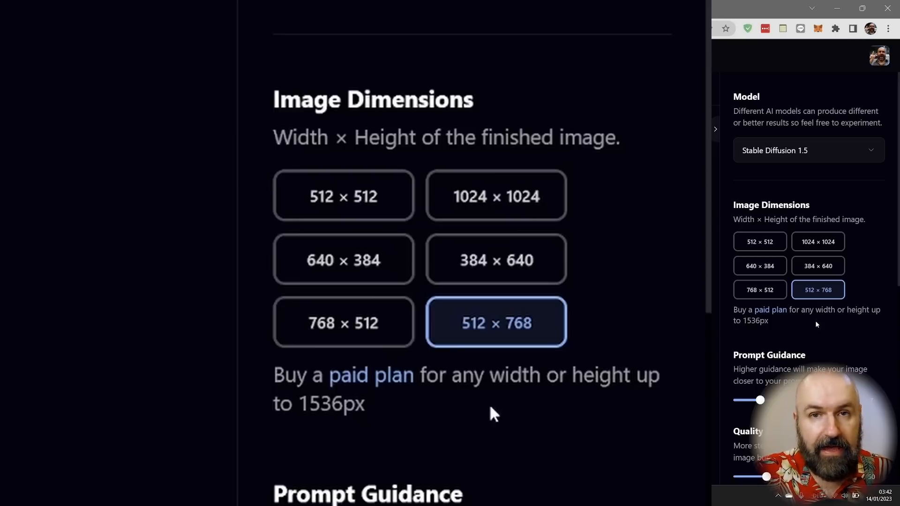
pyautogui.scroll(-3)
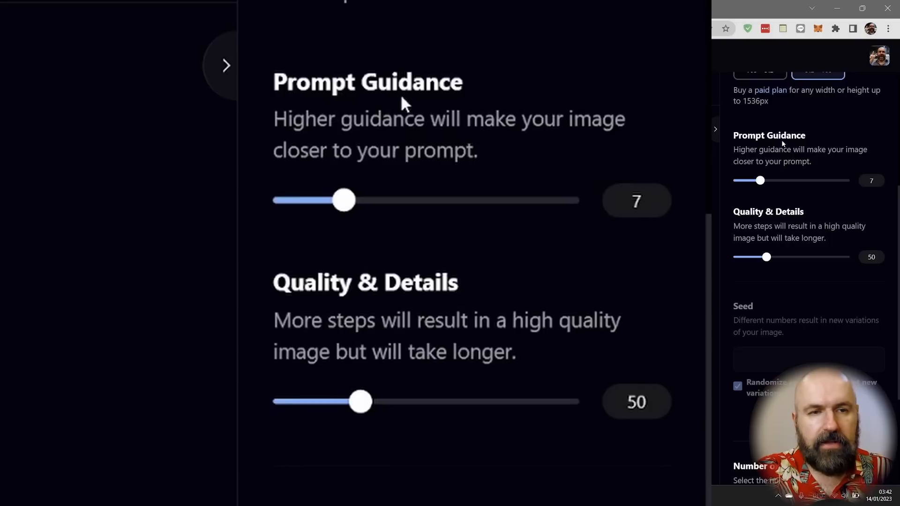
pyautogui.moveTo(406, 131)
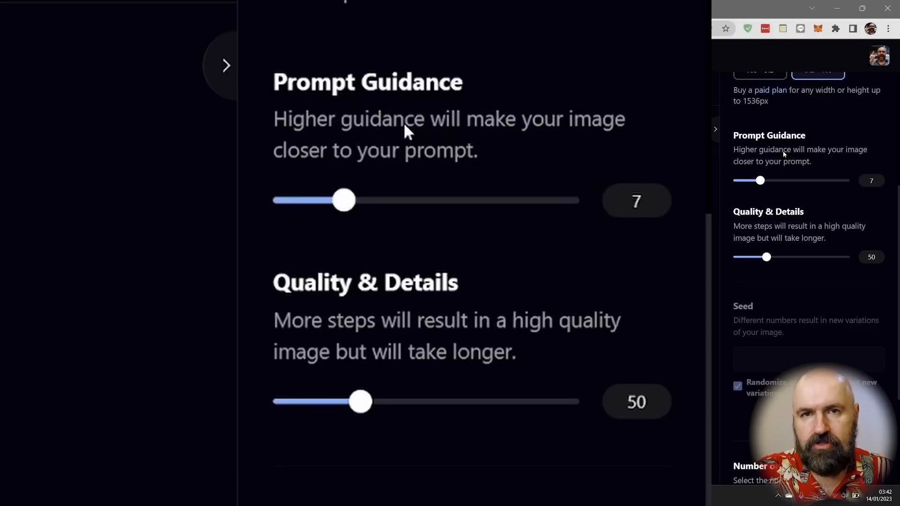
pyautogui.moveTo(406, 148)
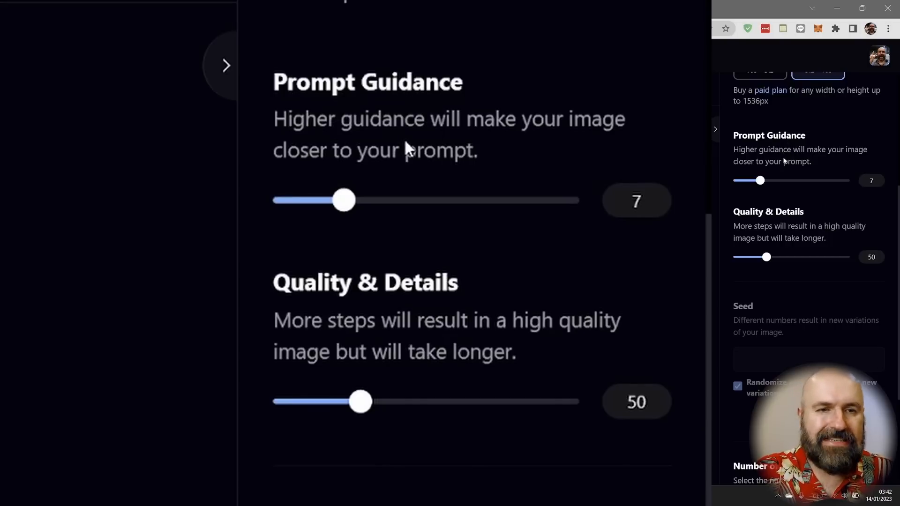
pyautogui.moveTo(427, 297)
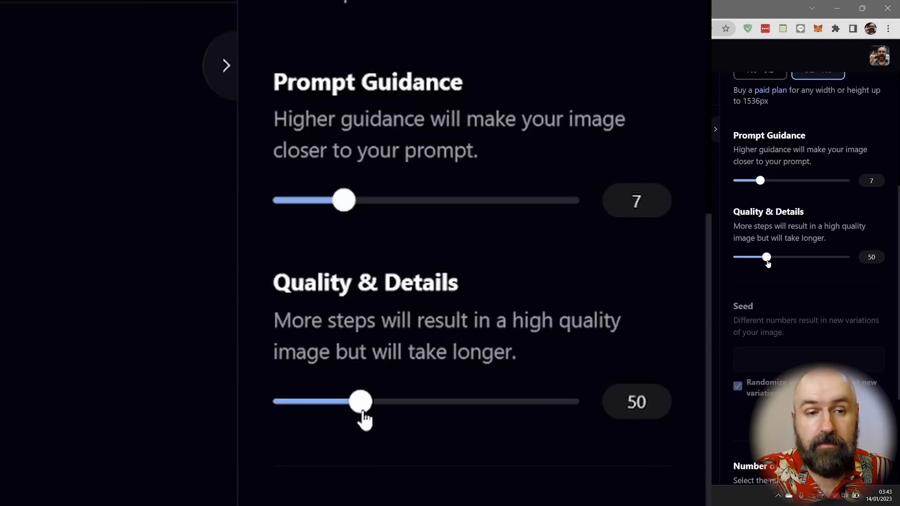
pyautogui.moveTo(360, 401); pyautogui.dragTo(578, 401)
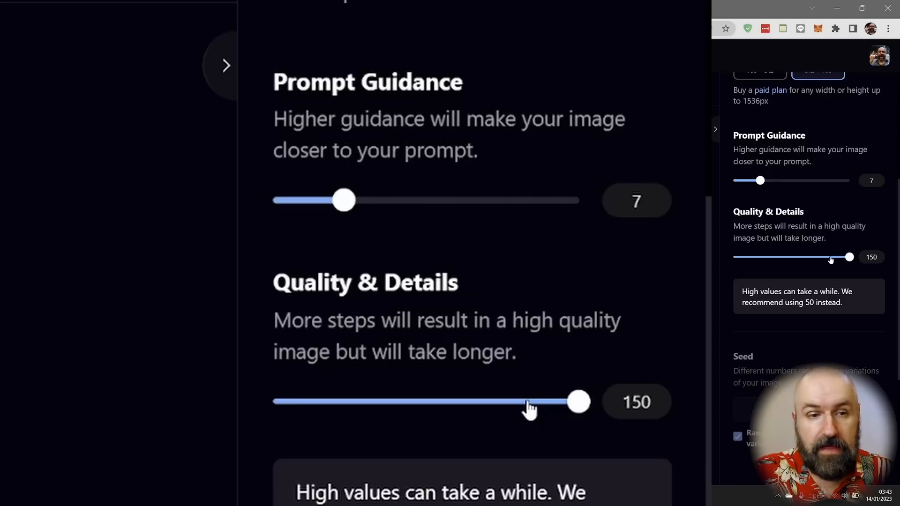
pyautogui.moveTo(578, 401); pyautogui.dragTo(364, 401)
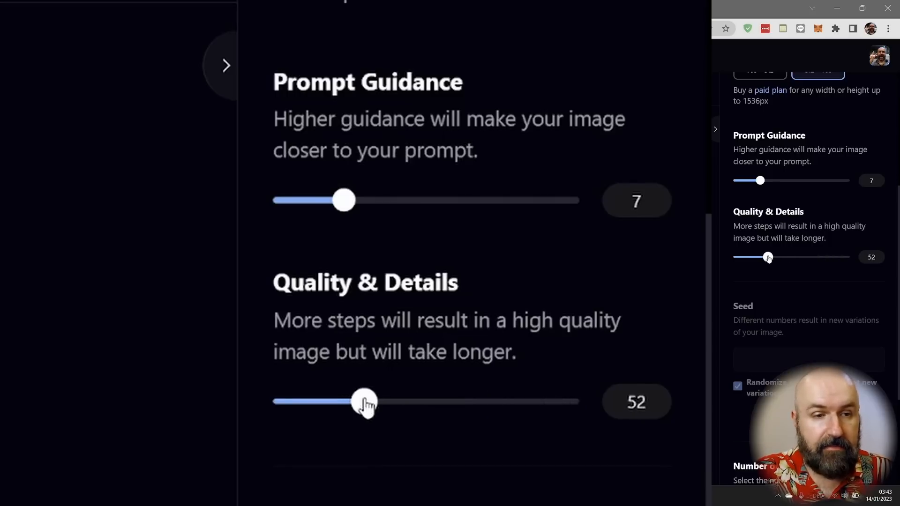
pyautogui.moveTo(366, 401); pyautogui.dragTo(360, 401)
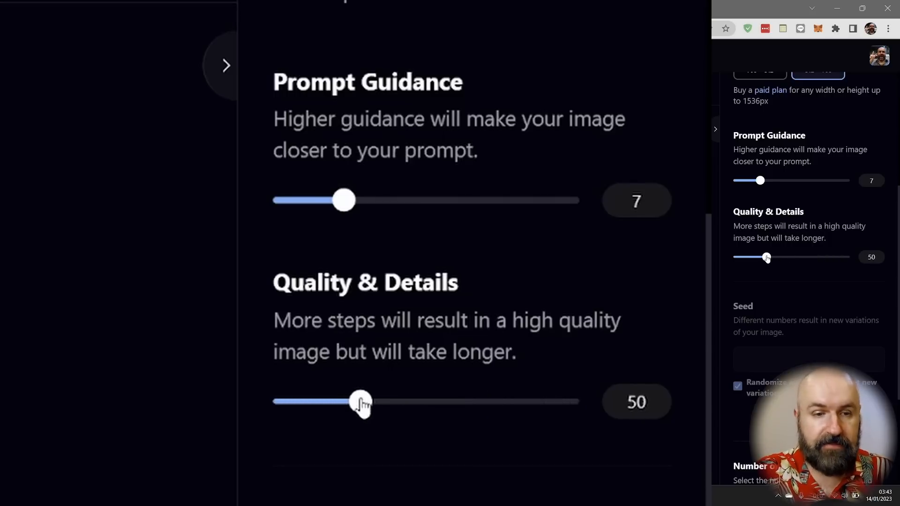
# Step: Show Advanced Options and browse the Sampler list, keeping pndm (plms) selected
pyautogui.scroll(-3)
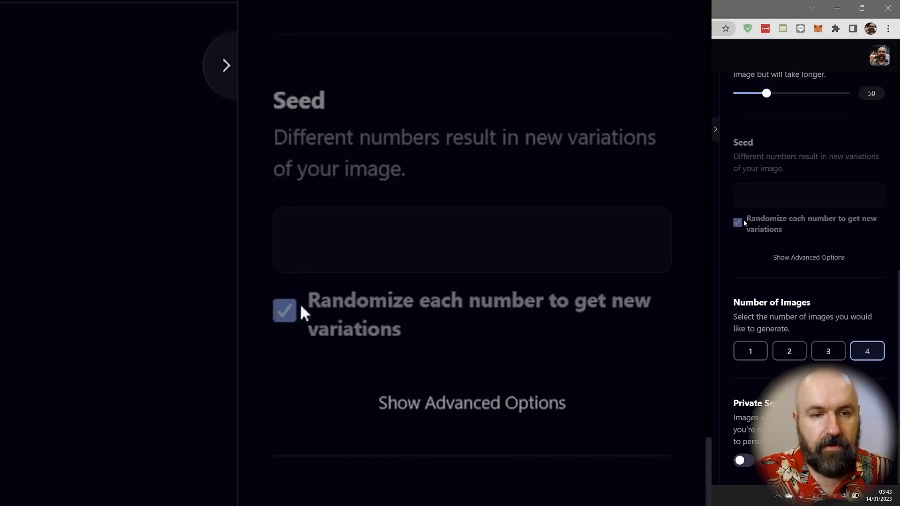
pyautogui.moveTo(397, 254)
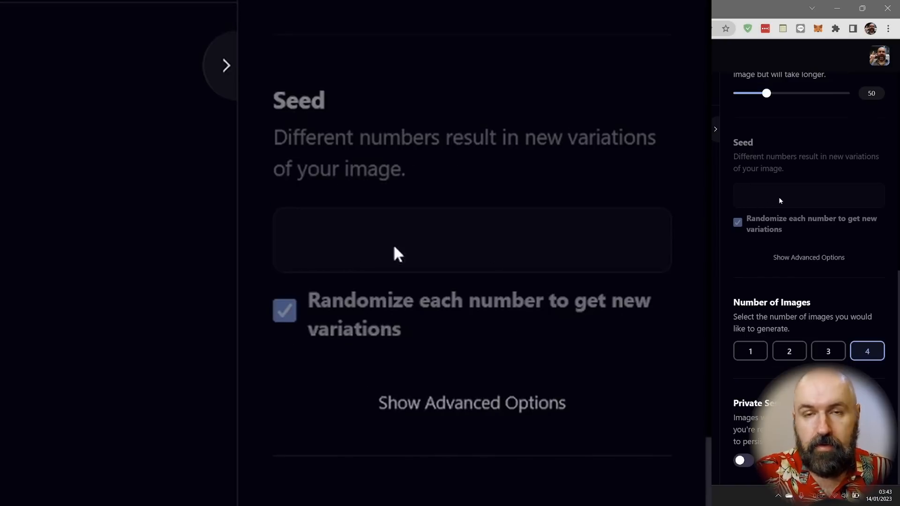
pyautogui.moveTo(413, 265)
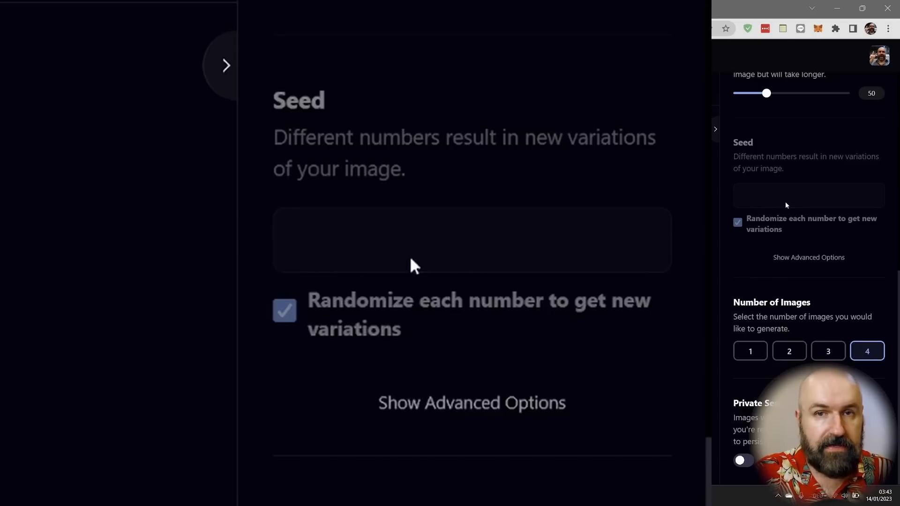
pyautogui.scroll(-3)
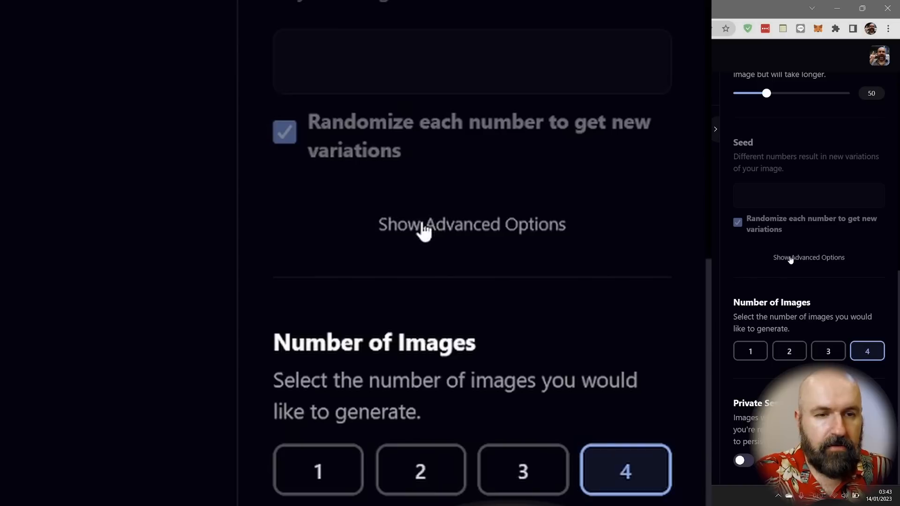
pyautogui.click(471, 224)
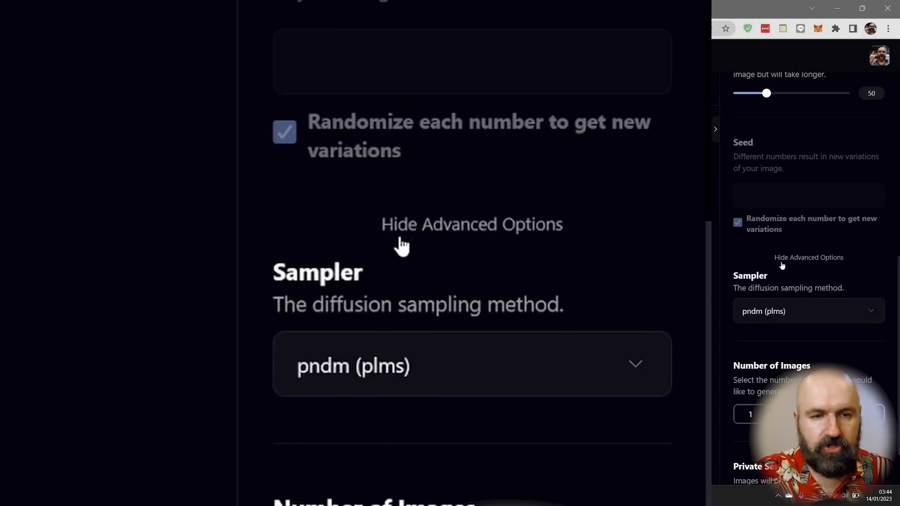
pyautogui.click(470, 363)
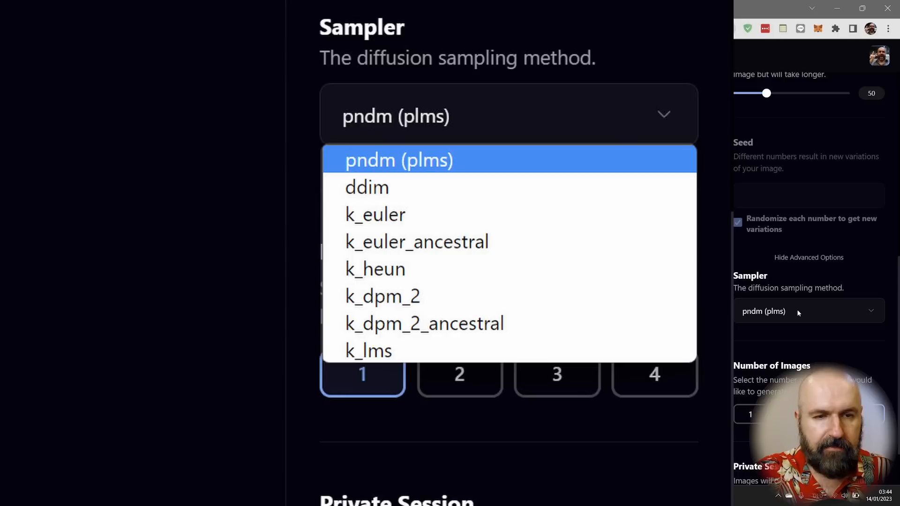
pyautogui.click(805, 310)
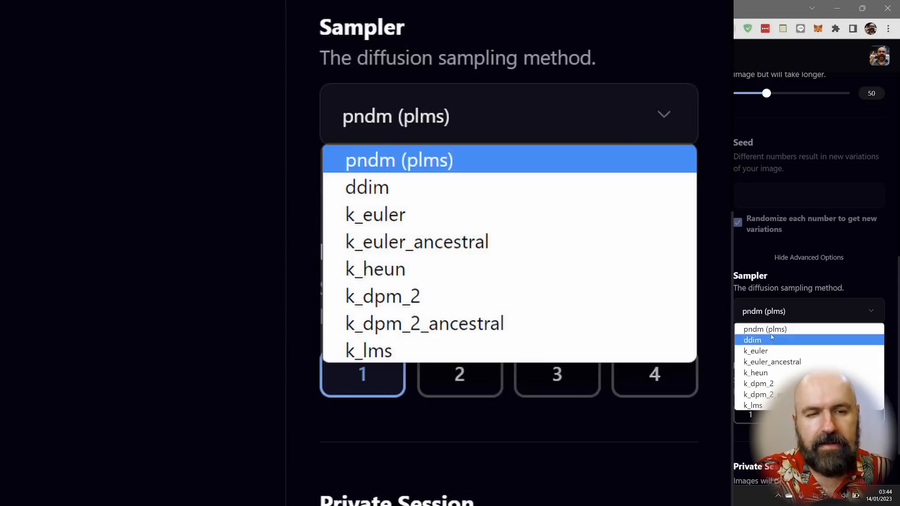
pyautogui.moveTo(752, 404)
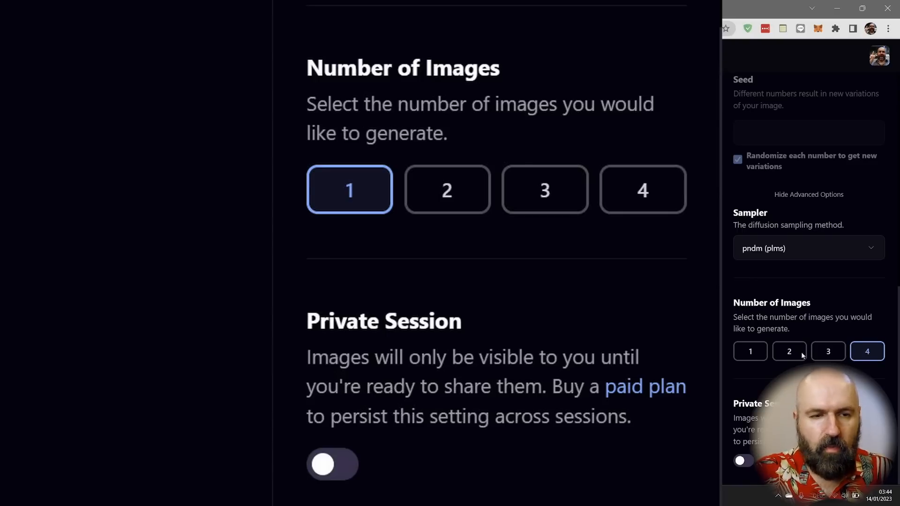
pyautogui.moveTo(819, 314)
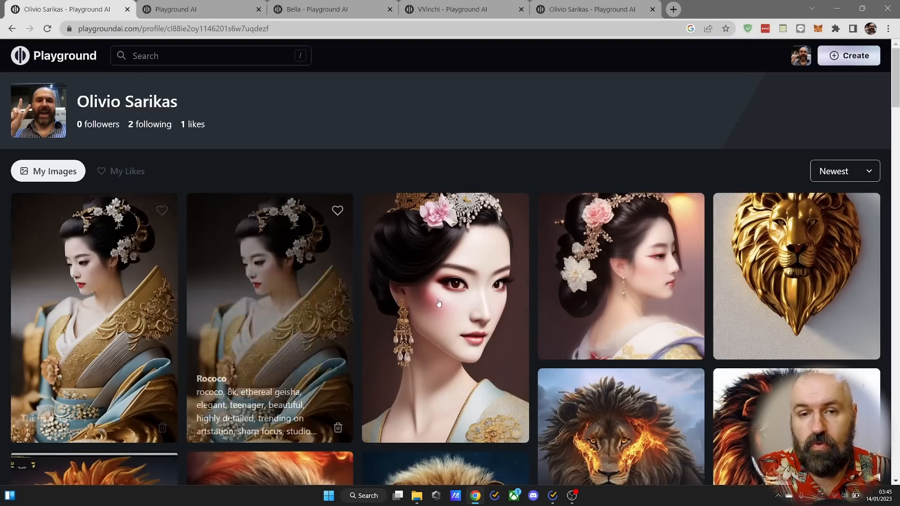
# Step: Scroll down through the My Images gallery on the profile page
pyautogui.scroll(-3)
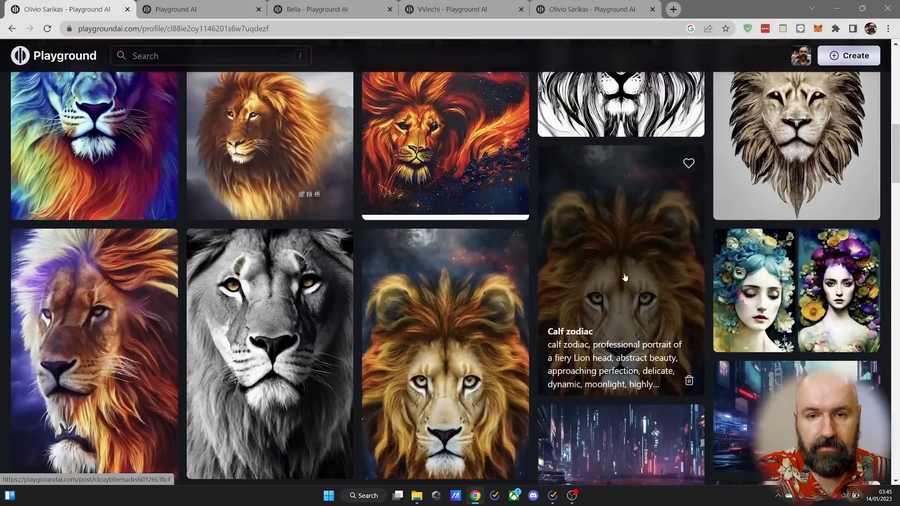
pyautogui.scroll(-3)
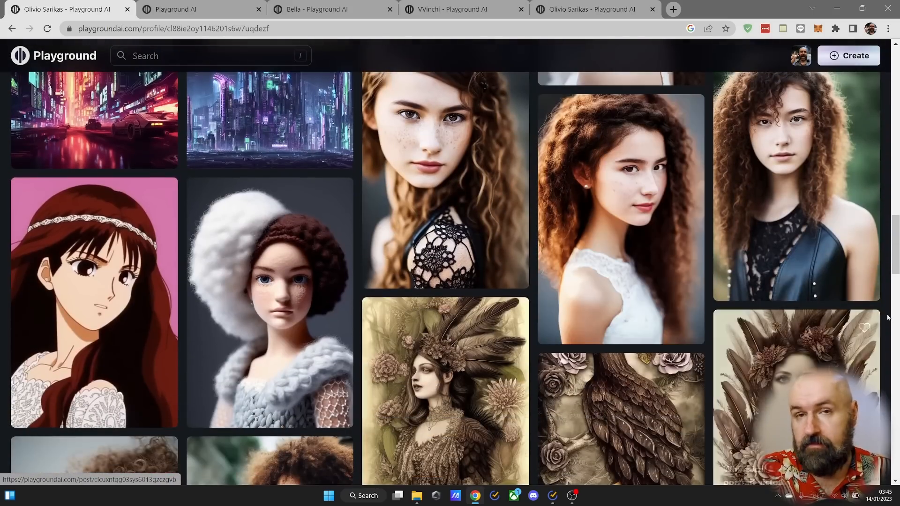
pyautogui.scroll(-3)
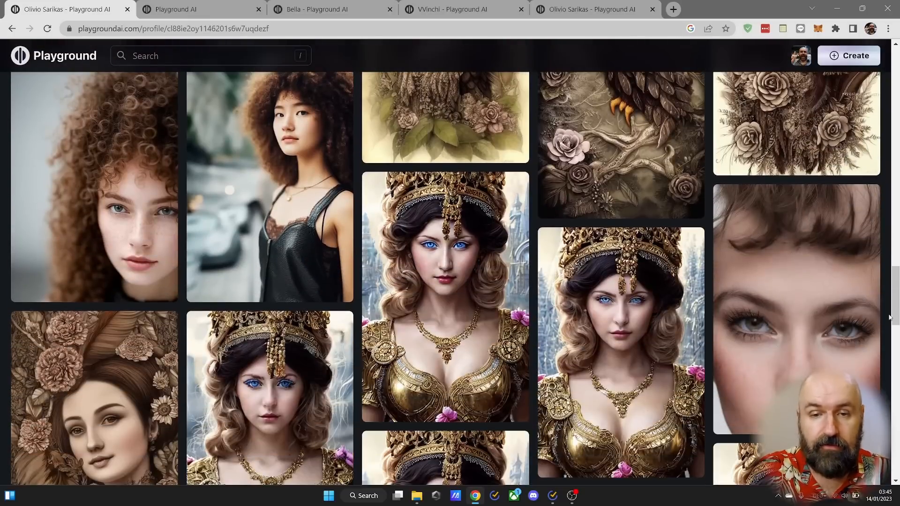
pyautogui.scroll(-3)
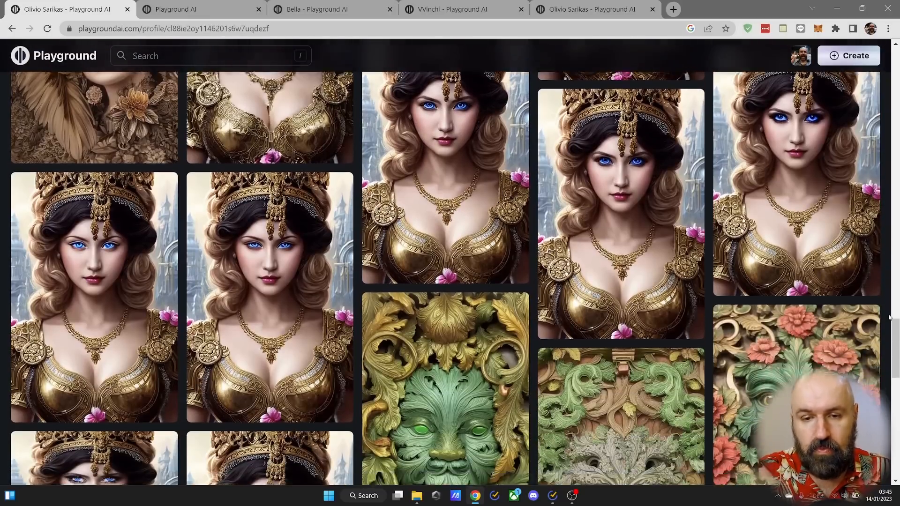
pyautogui.scroll(-3)
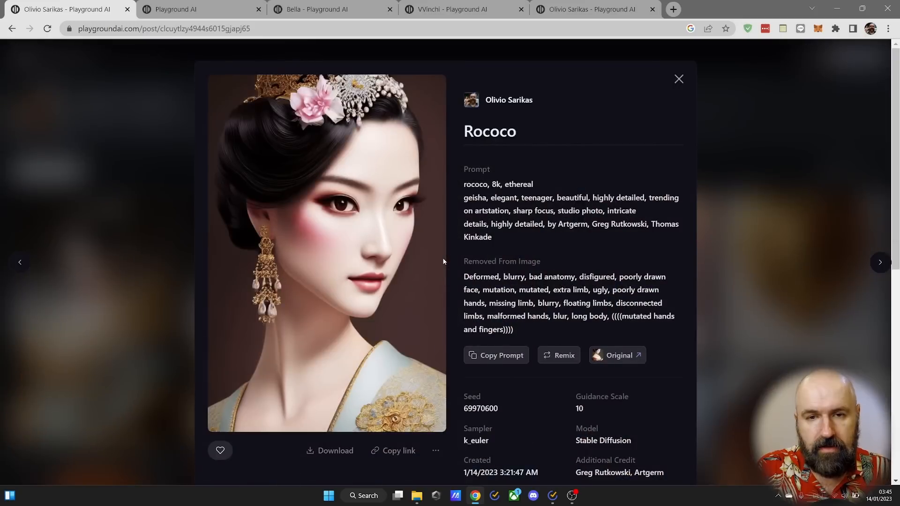
# Step: Open the Rococo geisha portrait, copy its share link, and scroll to More images like this
pyautogui.click(435, 450)
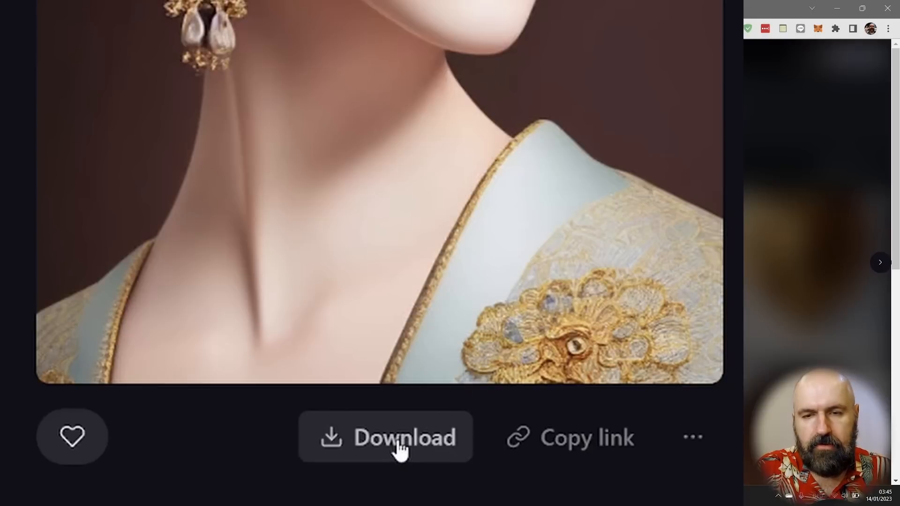
pyautogui.moveTo(568, 436)
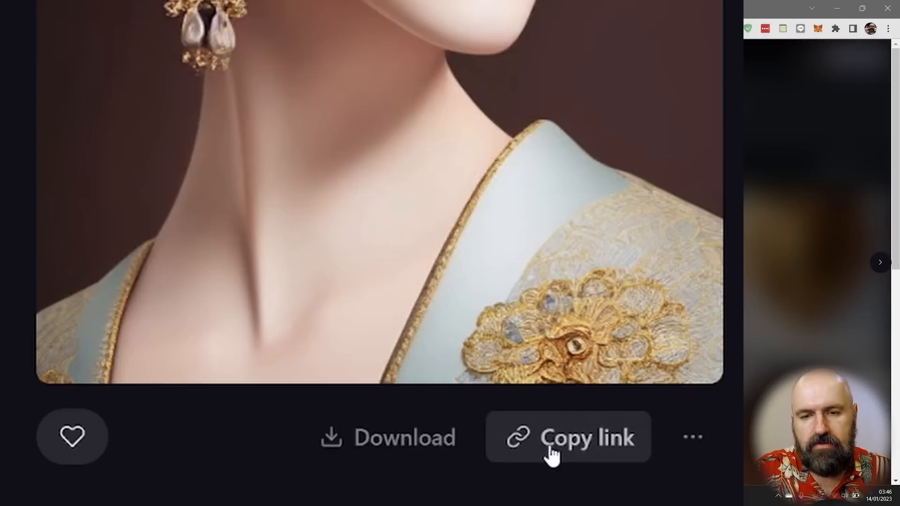
pyautogui.click(568, 437)
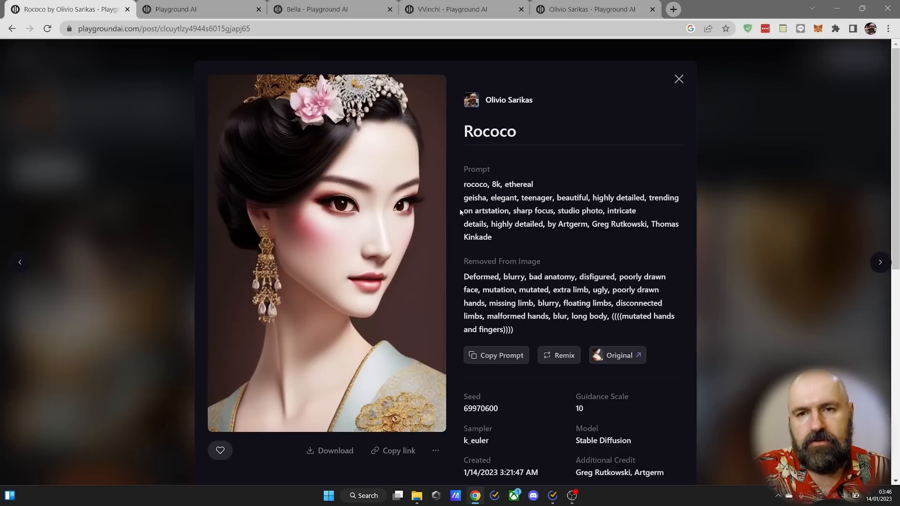
pyautogui.scroll(-3)
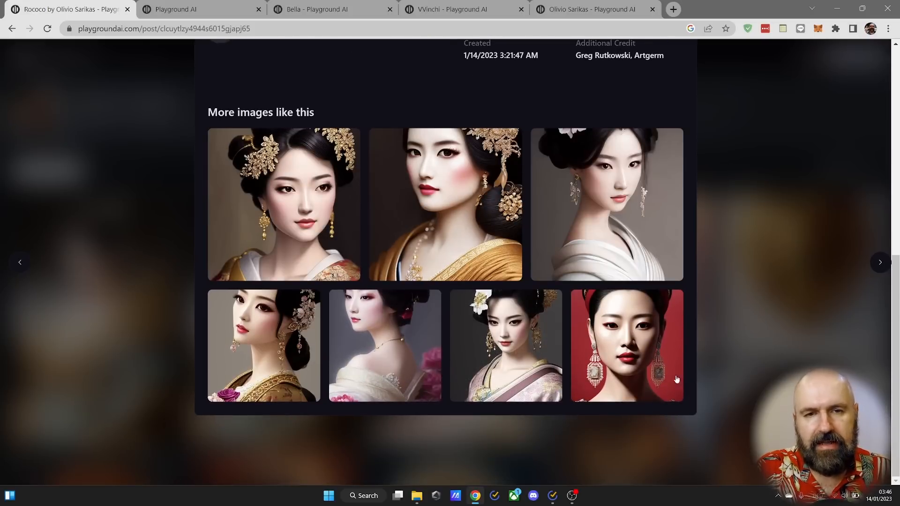
pyautogui.moveTo(606, 203)
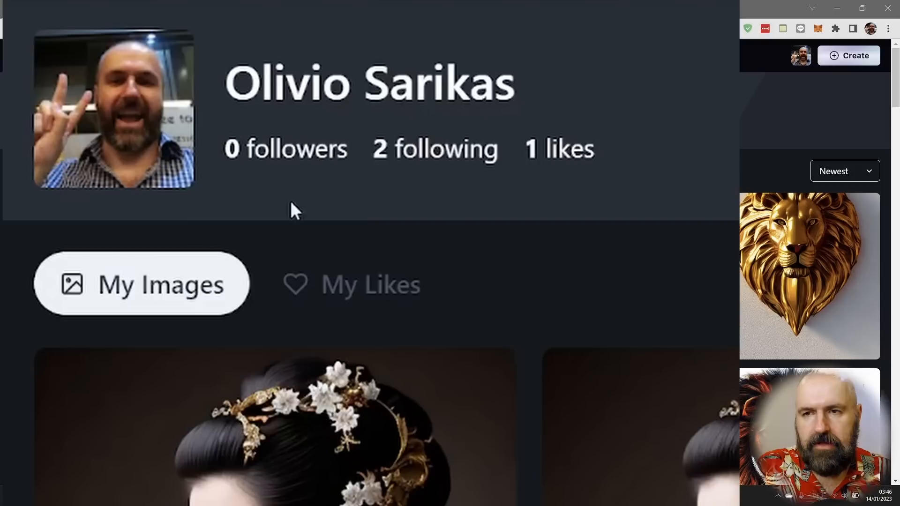
pyautogui.moveTo(446, 154)
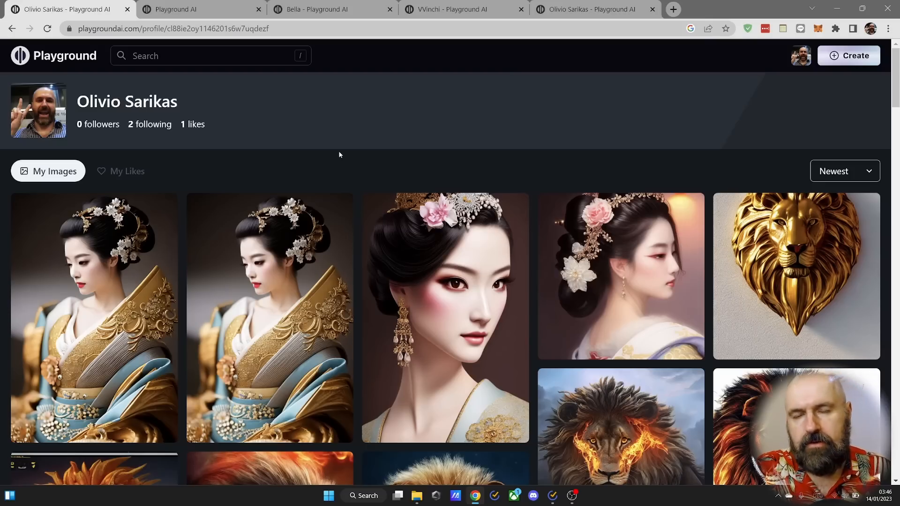
# Step: Open the first similar geisha portrait and remix its prompt and settings into Create
pyautogui.click(269, 317)
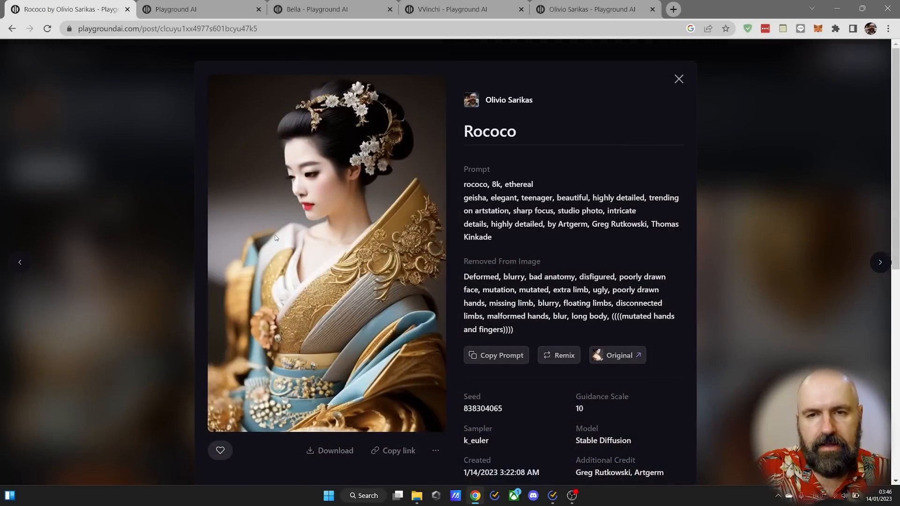
pyautogui.moveTo(407, 198)
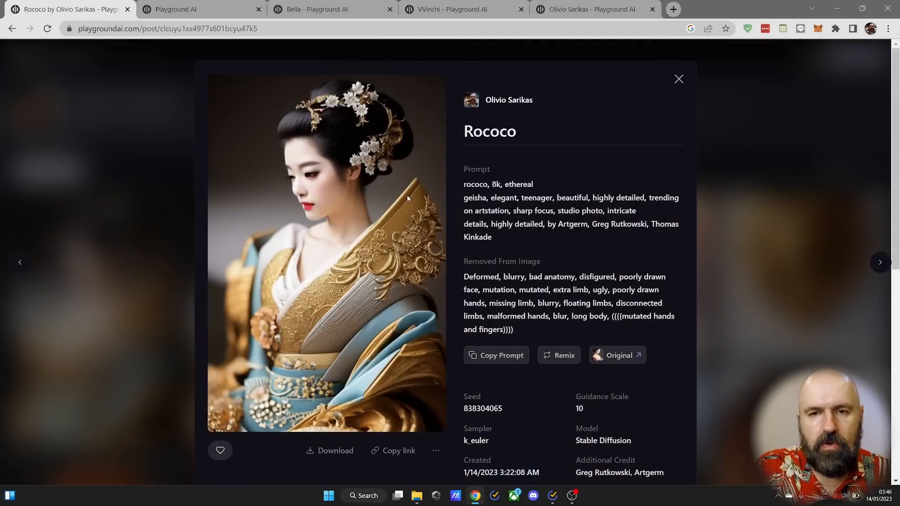
pyautogui.moveTo(434, 248)
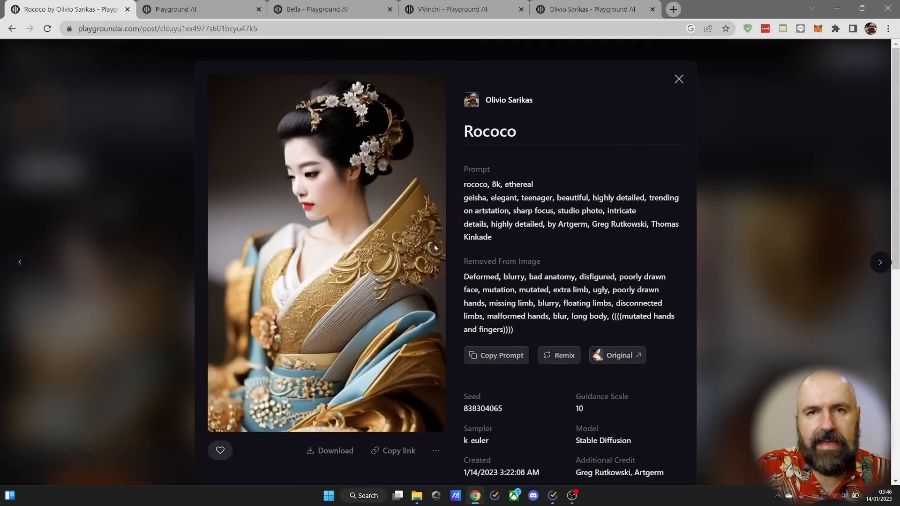
pyautogui.moveTo(577, 285)
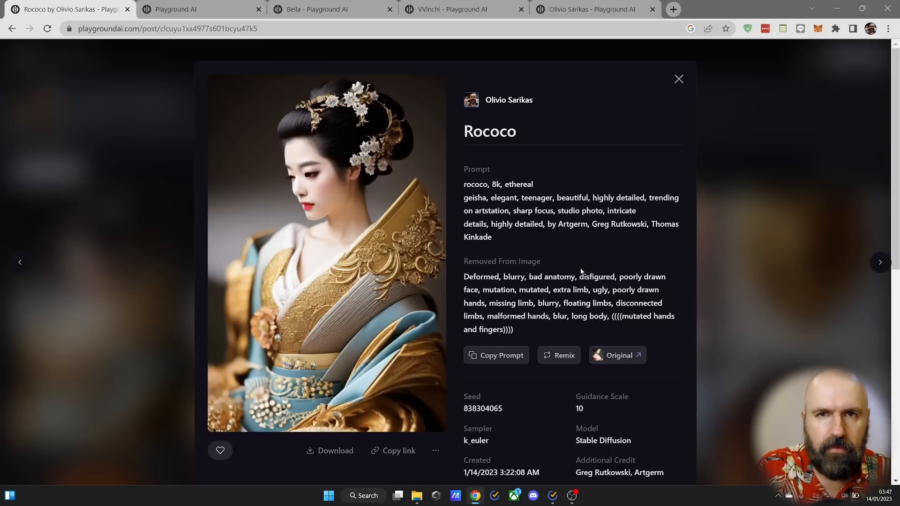
pyautogui.click(558, 355)
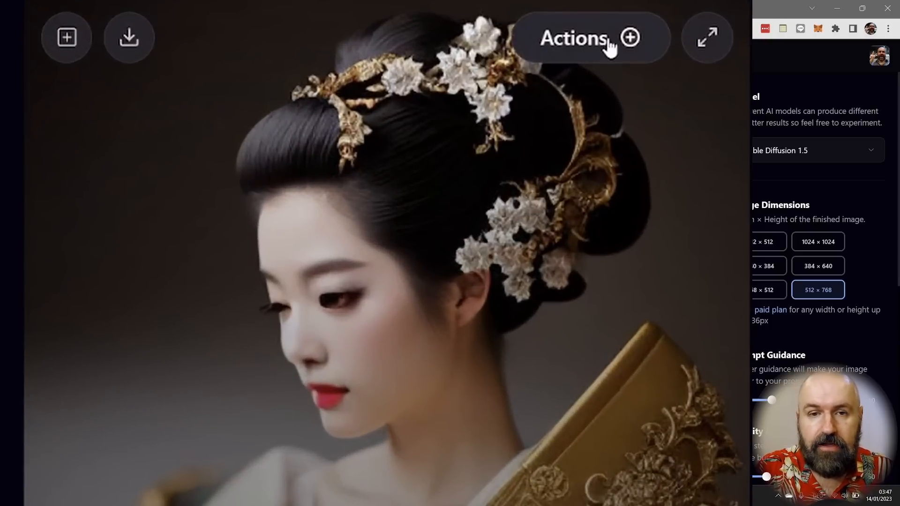
# Step: Review the geisha image's Actions menu options, then close the enlarged preview
pyautogui.click(591, 38)
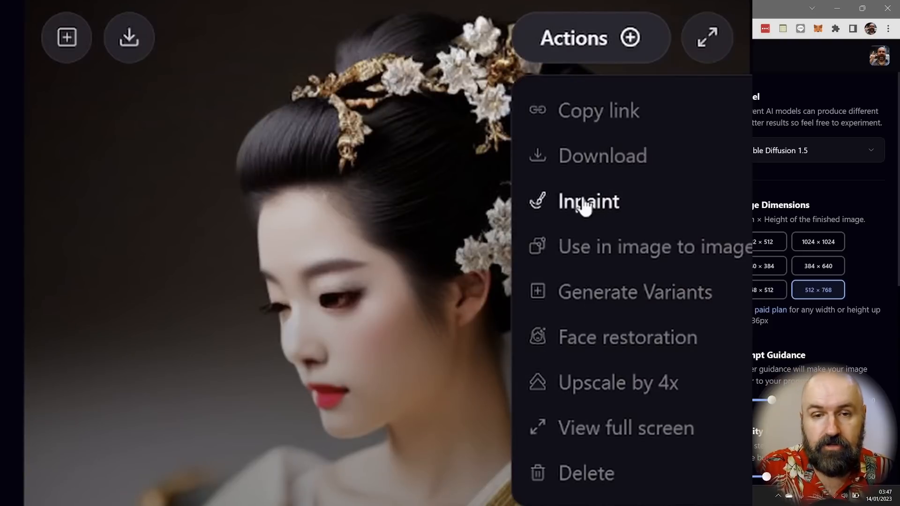
pyautogui.moveTo(628, 255)
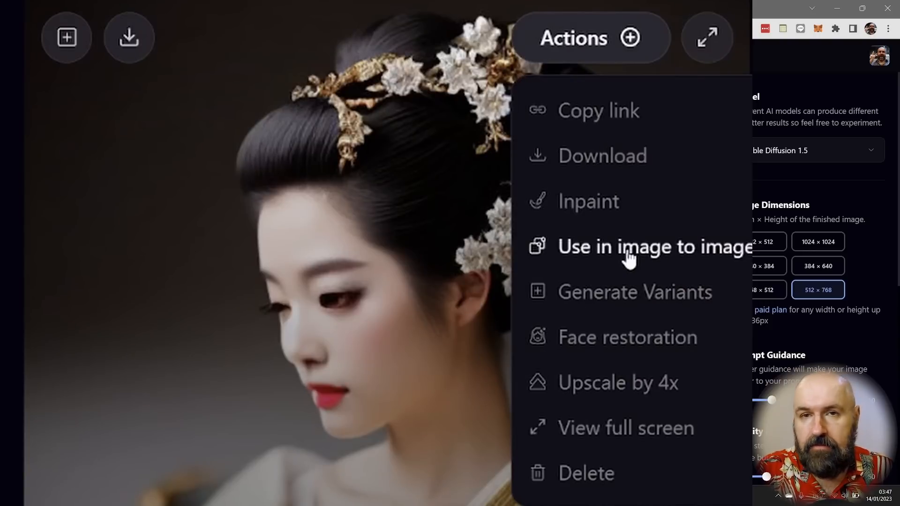
pyautogui.moveTo(711, 258)
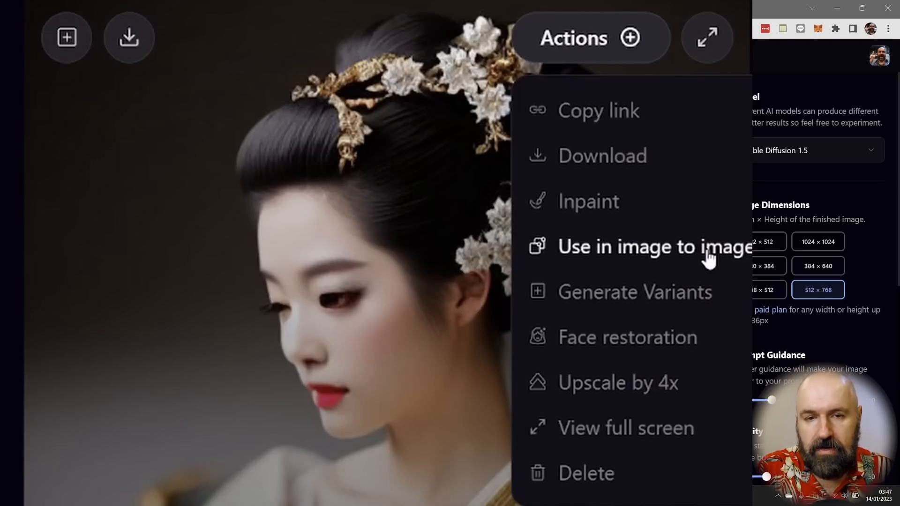
pyautogui.moveTo(651, 304)
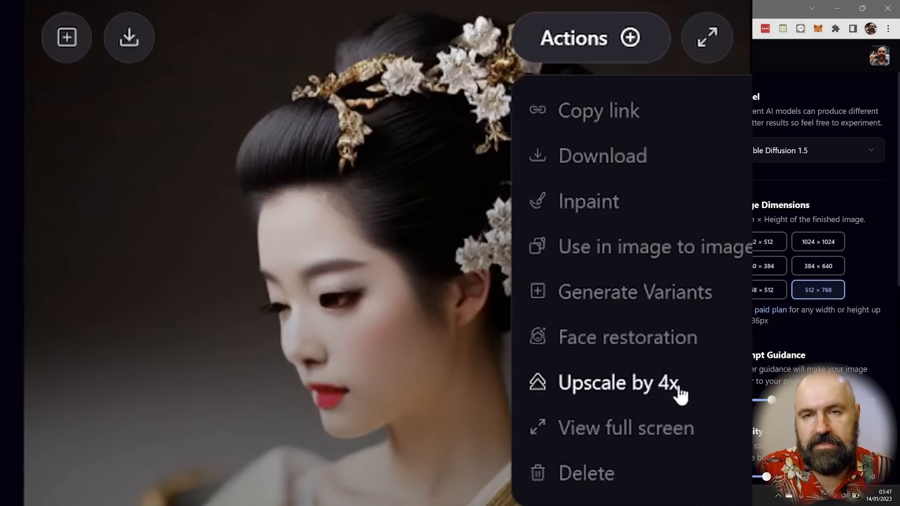
pyautogui.moveTo(623, 347)
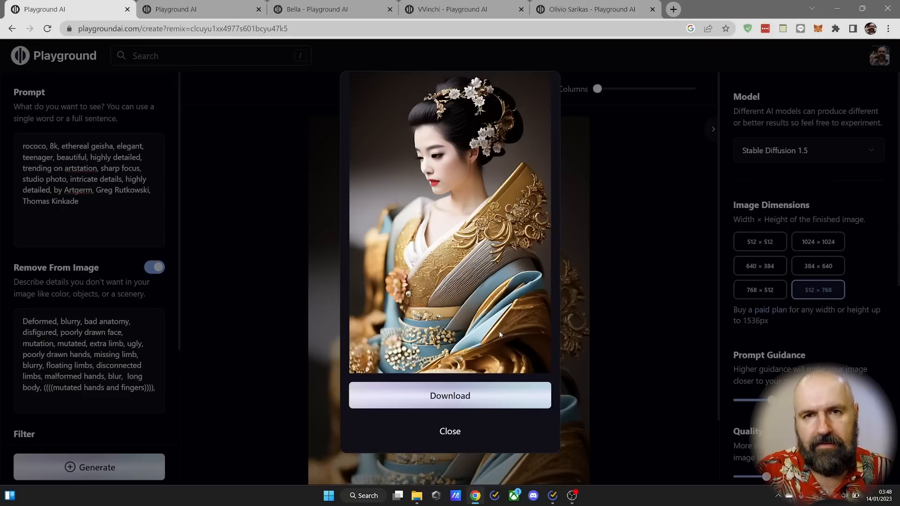
pyautogui.click(450, 431)
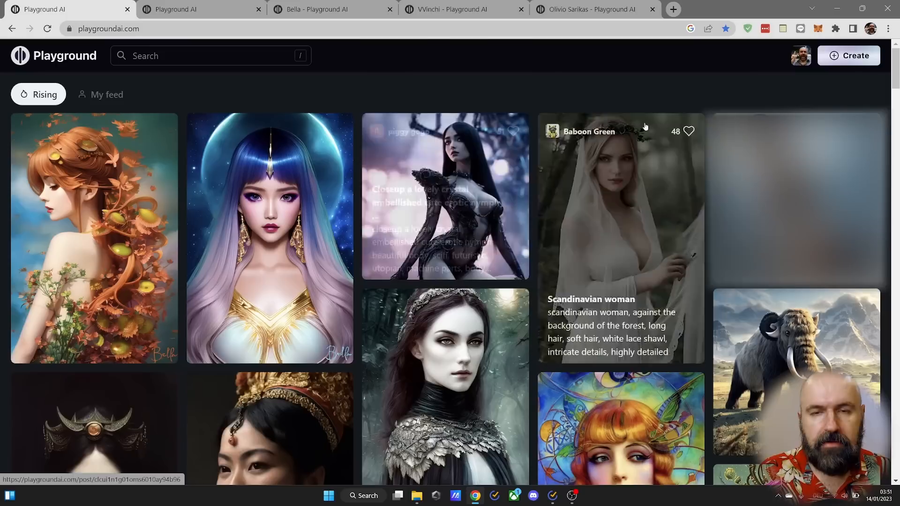
# Step: Open Create and raise the geisha reference's image strength to 100
pyautogui.click(847, 56)
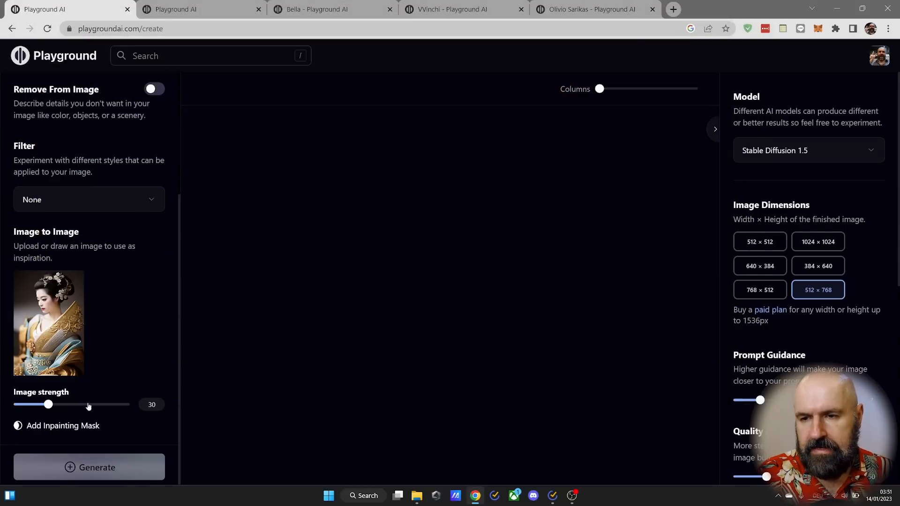
pyautogui.moveTo(48, 404); pyautogui.dragTo(129, 403)
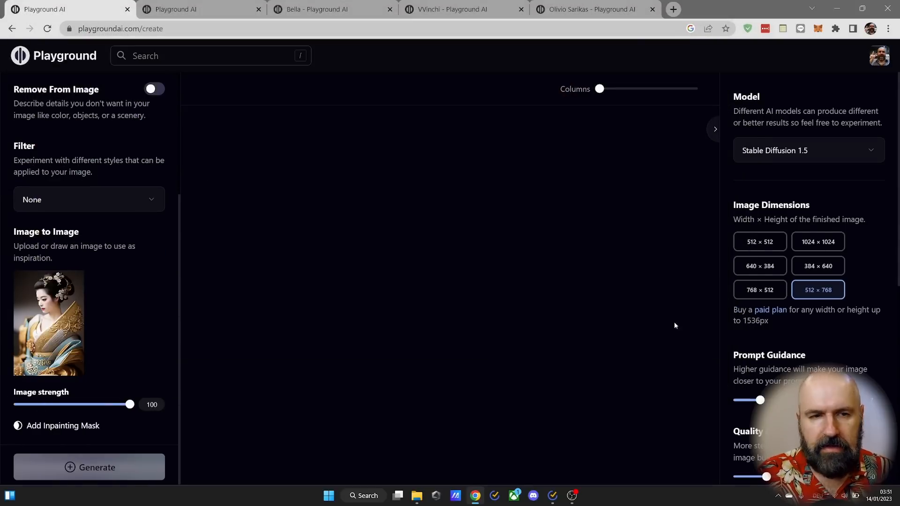
pyautogui.moveTo(816, 296)
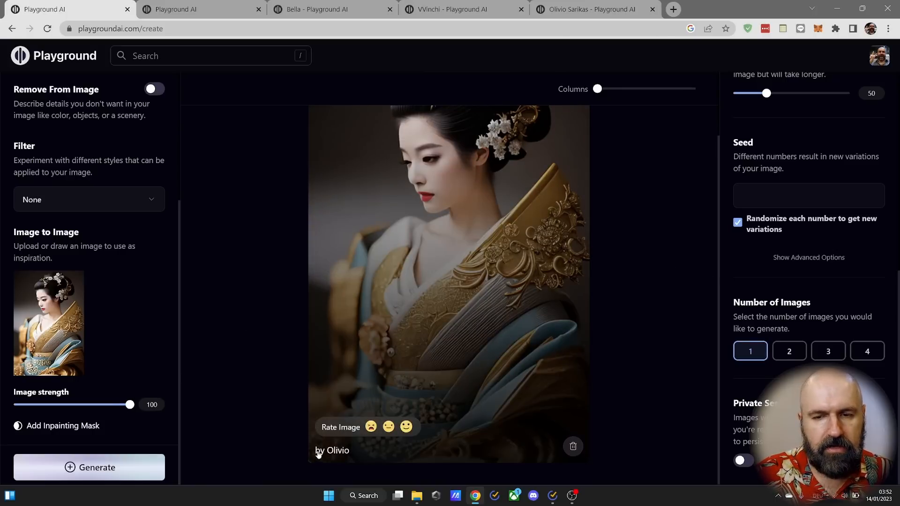
pyautogui.moveTo(346, 457)
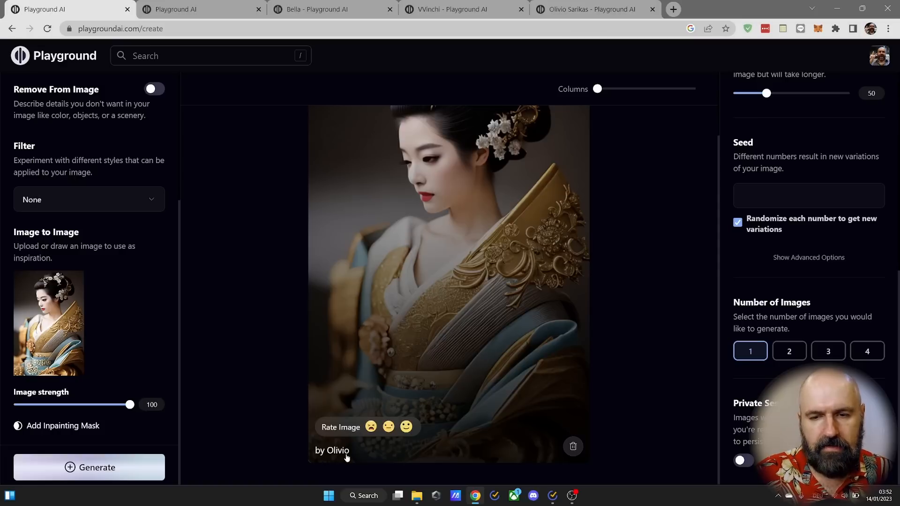
pyautogui.moveTo(557, 390)
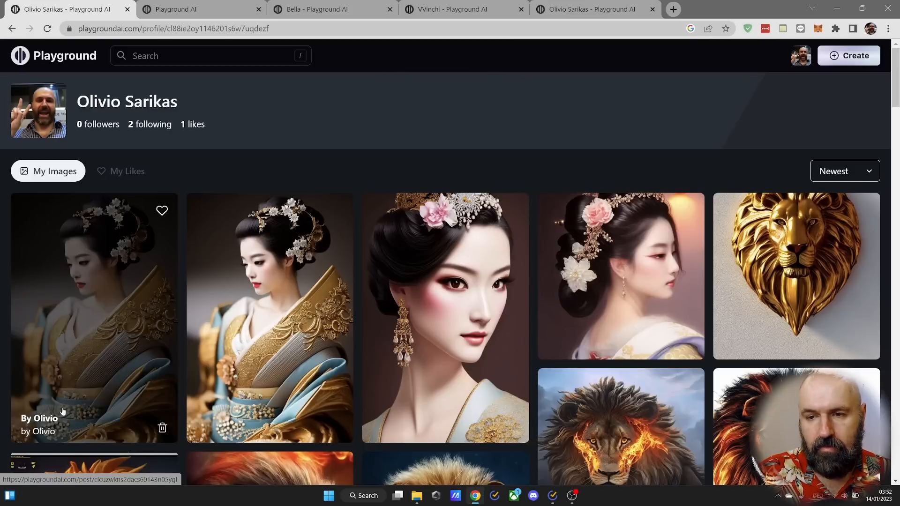
# Step: Open the pricing plans to review the free tier's 1,000 daily images and commercial use
pyautogui.click(94, 315)
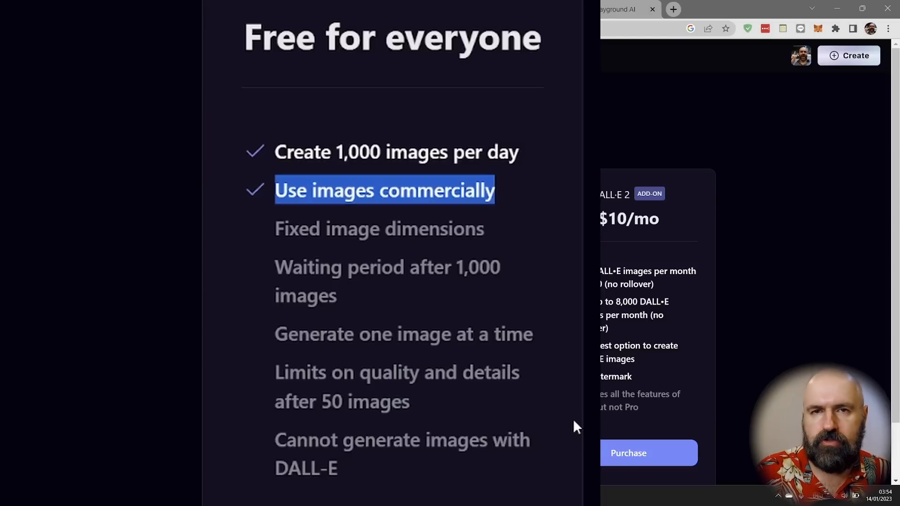
pyautogui.hscroll(3)
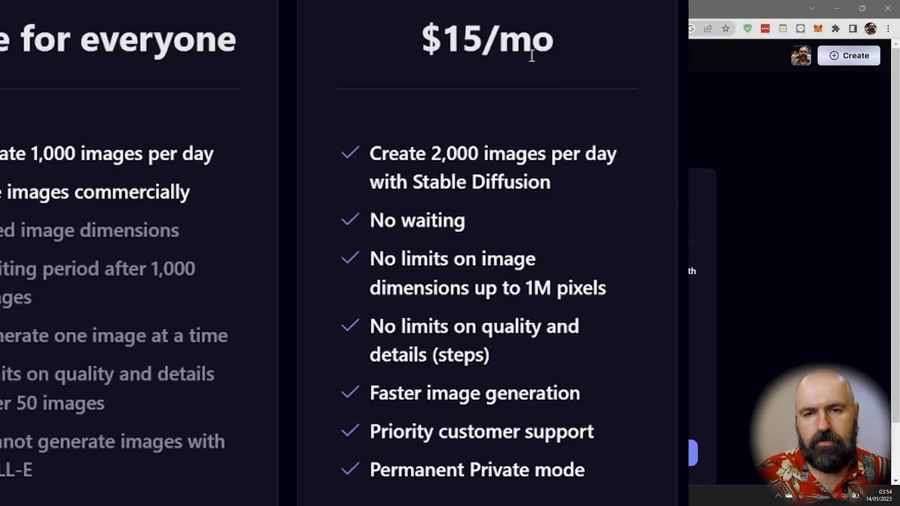
pyautogui.moveTo(548, 23)
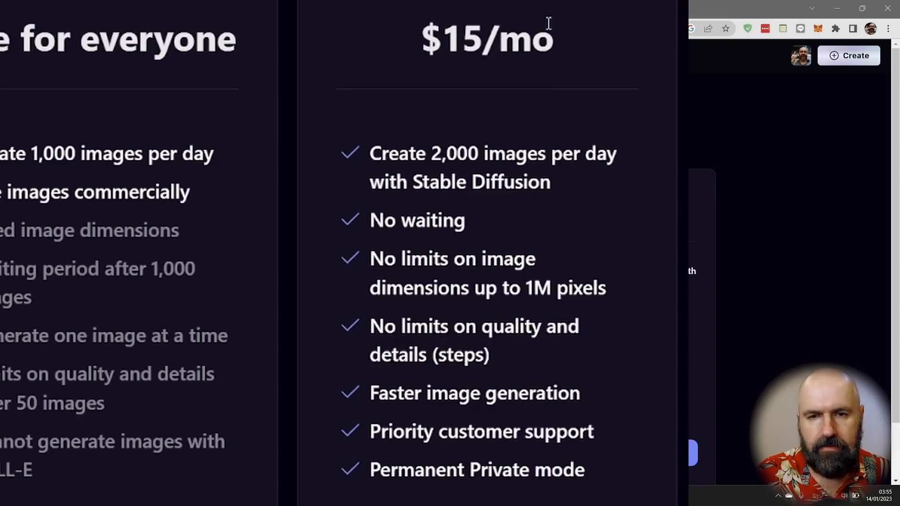
pyautogui.moveTo(617, 138)
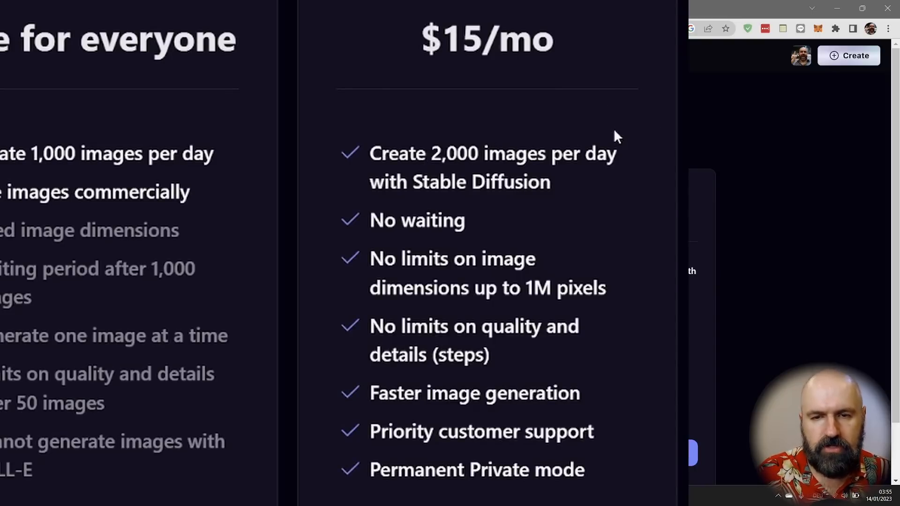
pyautogui.moveTo(572, 275)
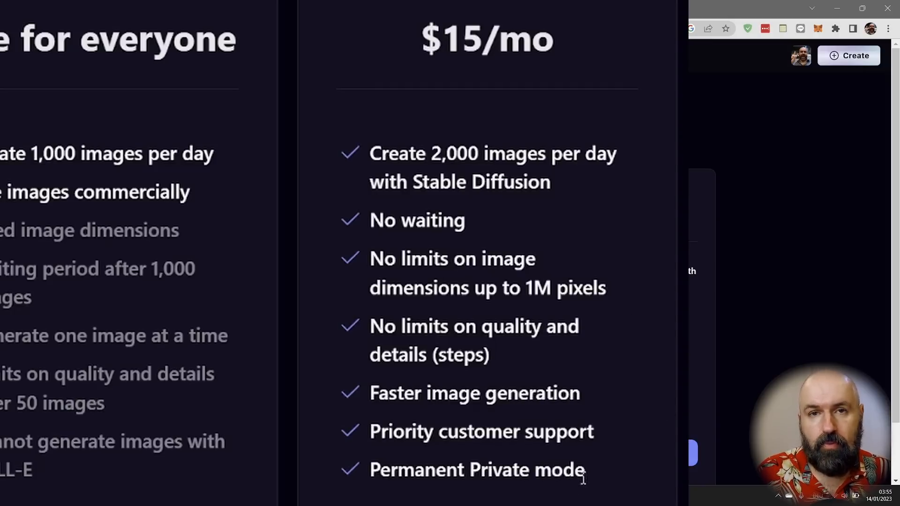
pyautogui.moveTo(657, 491)
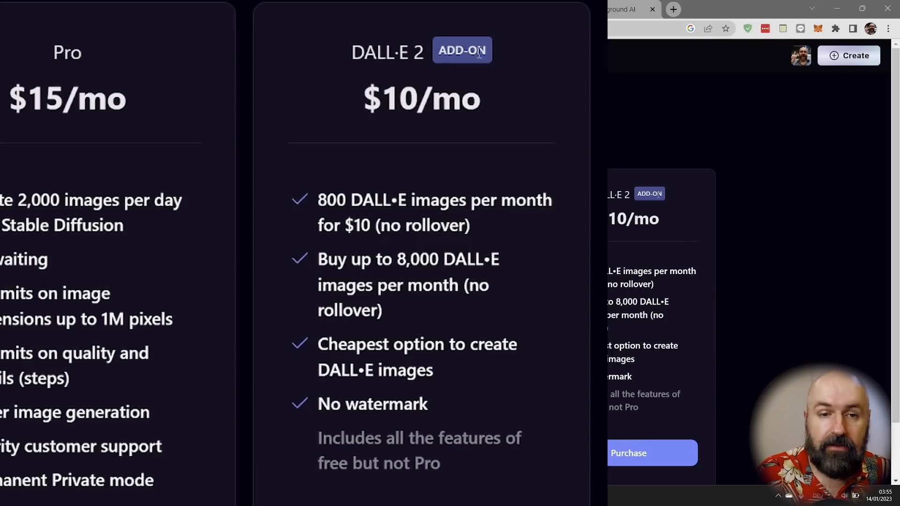
pyautogui.moveTo(743, 247)
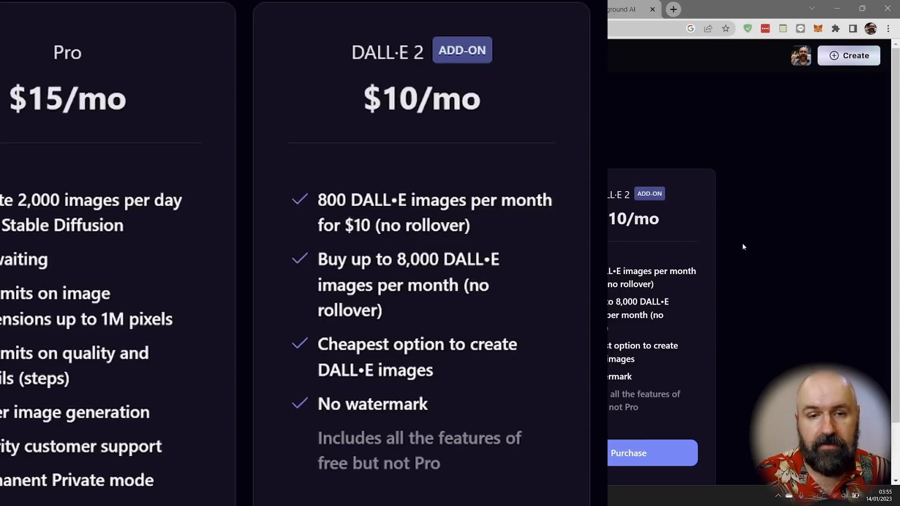
pyautogui.moveTo(453, 190)
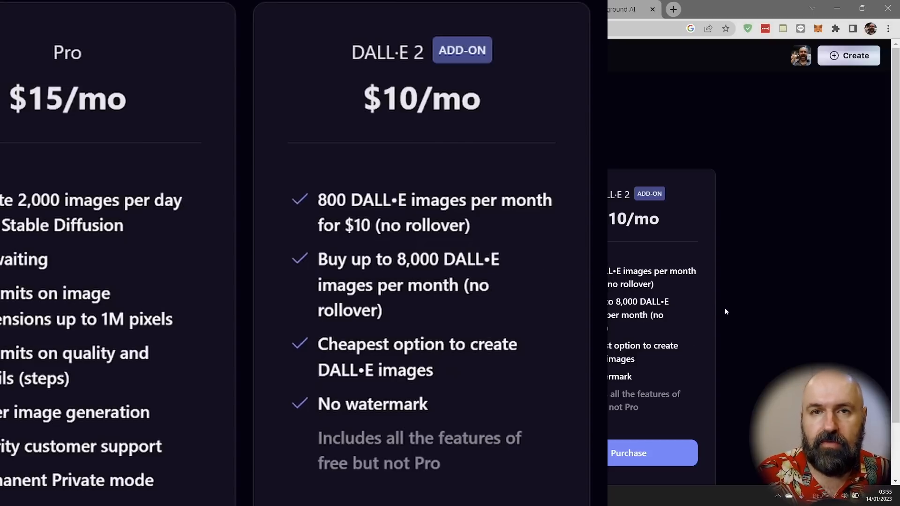
pyautogui.doubleClick(352, 343)
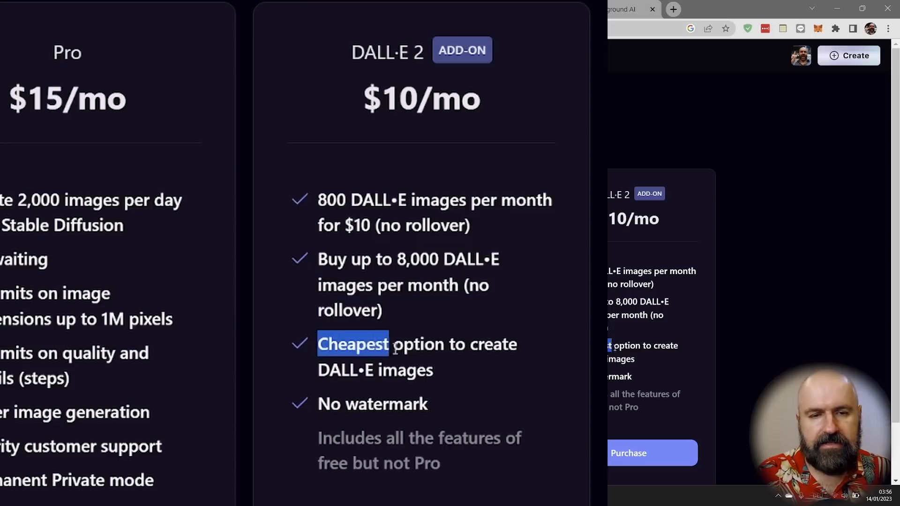